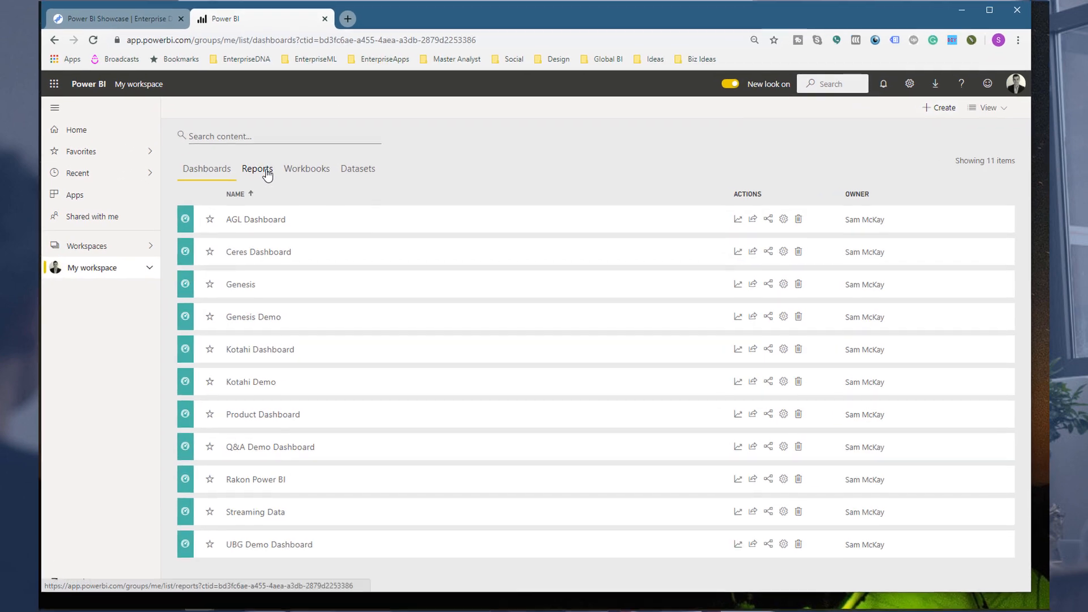
Step: Open the UBG To Power BI - Model report from My workspace's Reports list
click(257, 169)
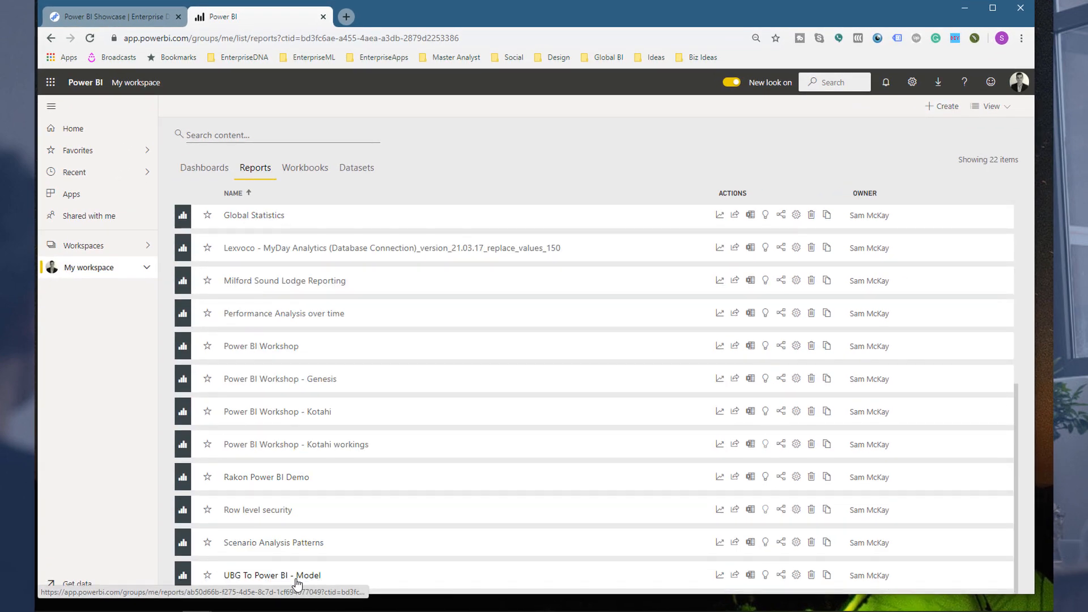
click(272, 575)
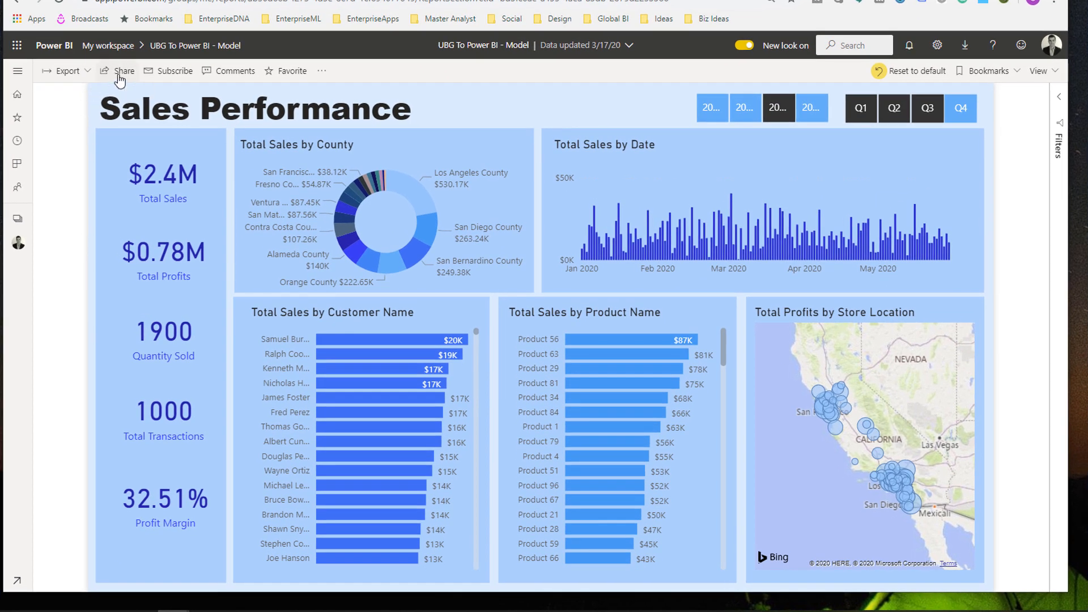
click(125, 70)
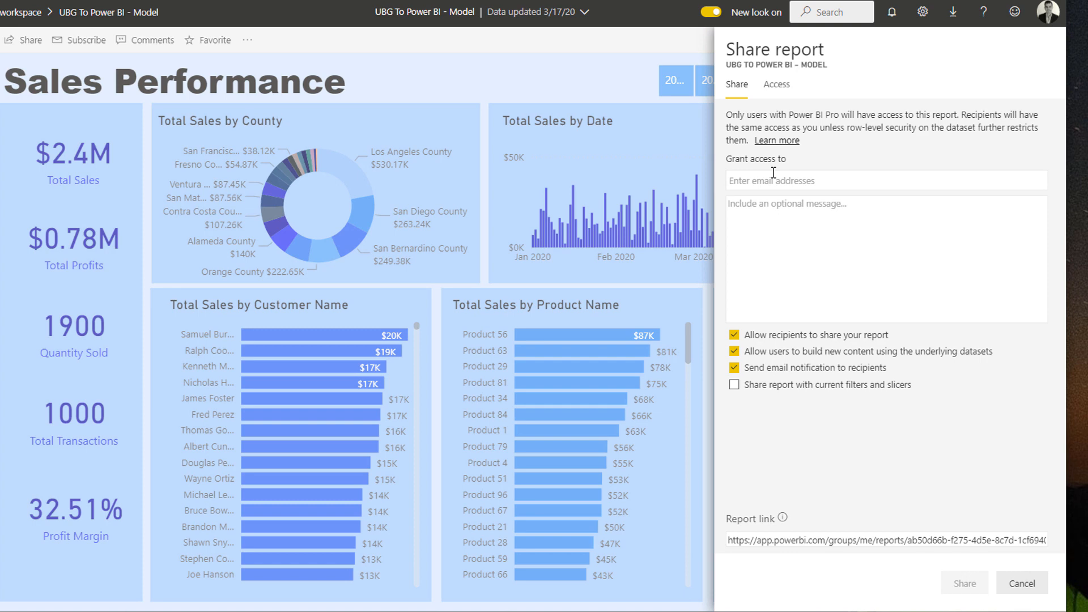
mouse_move(789, 212)
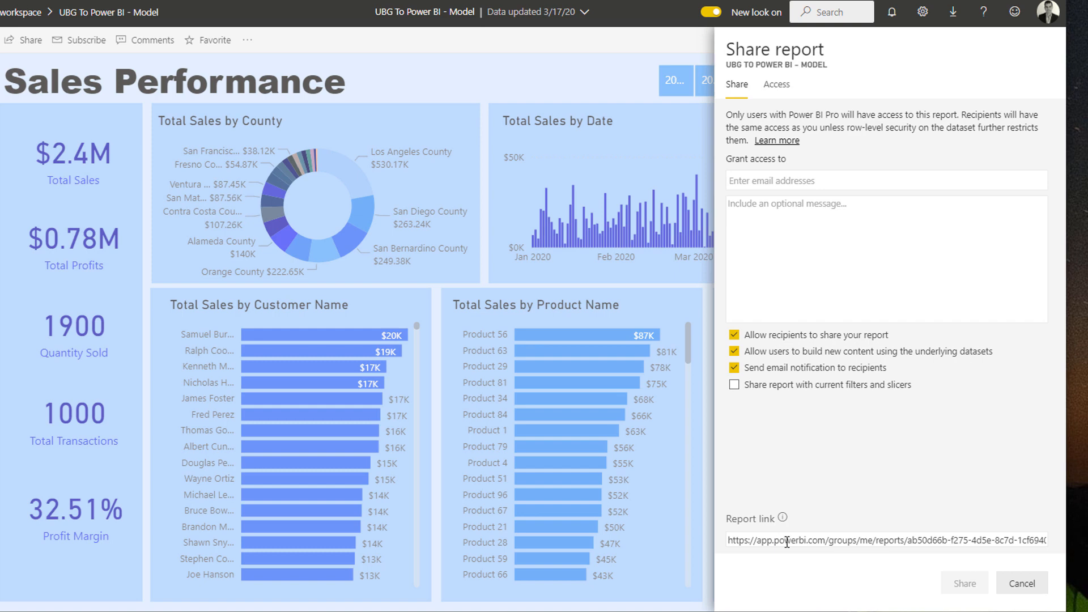
mouse_move(814, 530)
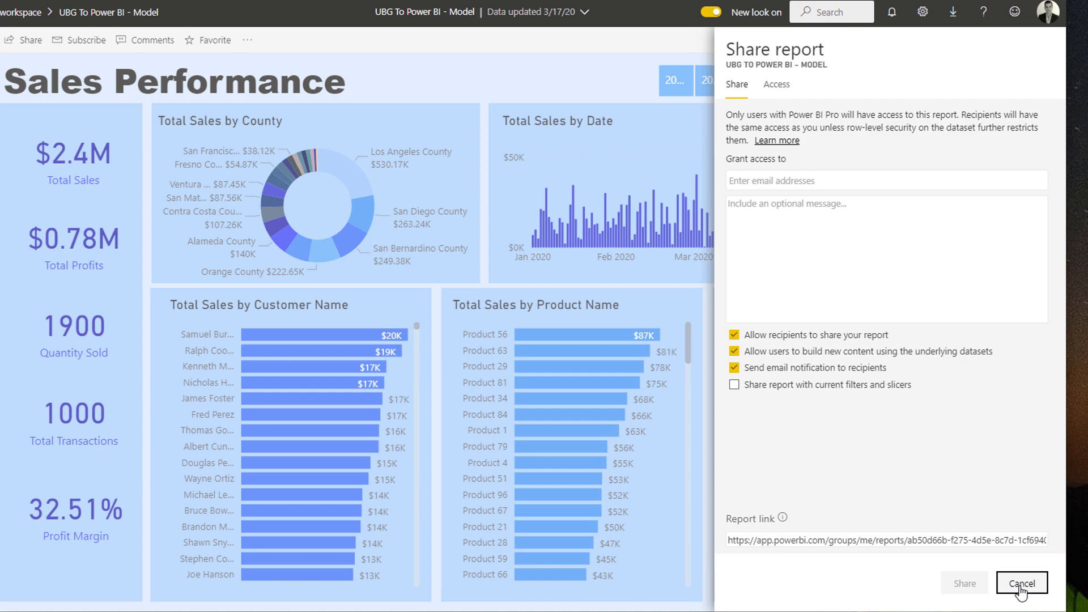
click(1021, 582)
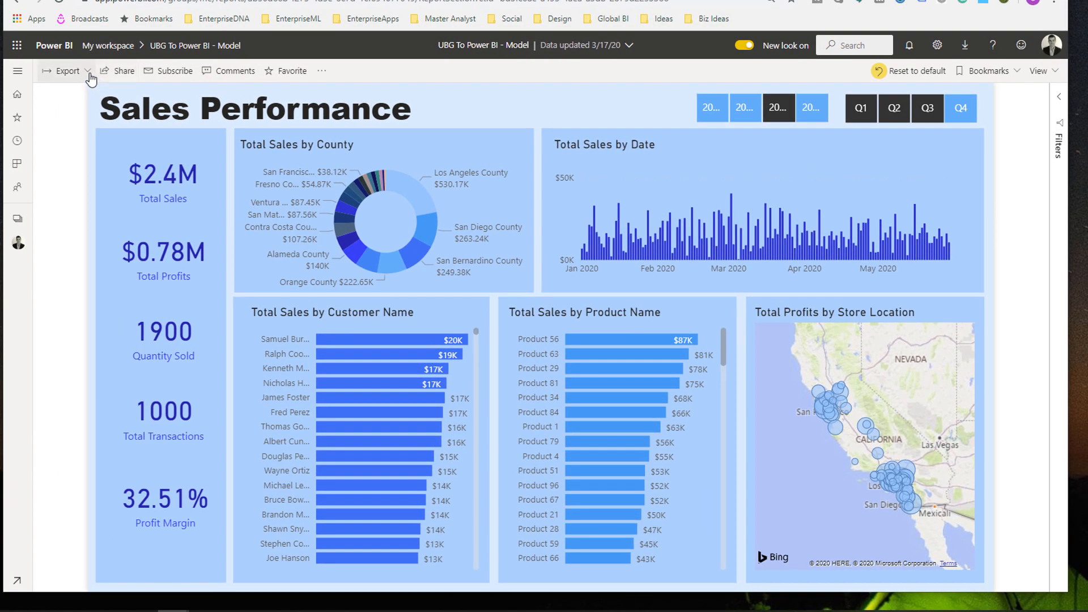
Step: Bring up the report's Export options, which include PowerPoint
click(67, 70)
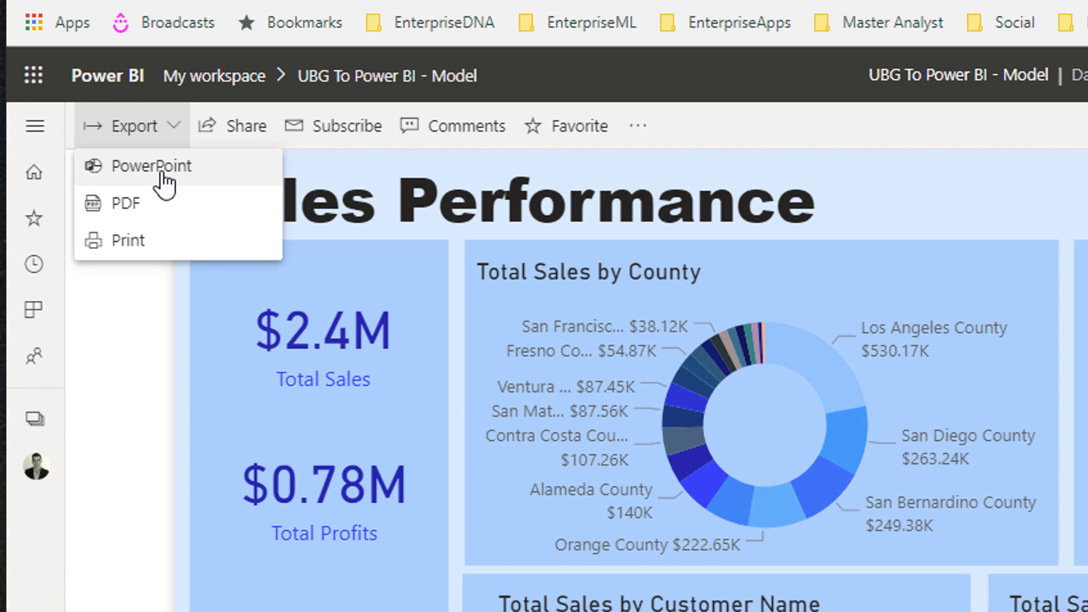
mouse_move(936, 189)
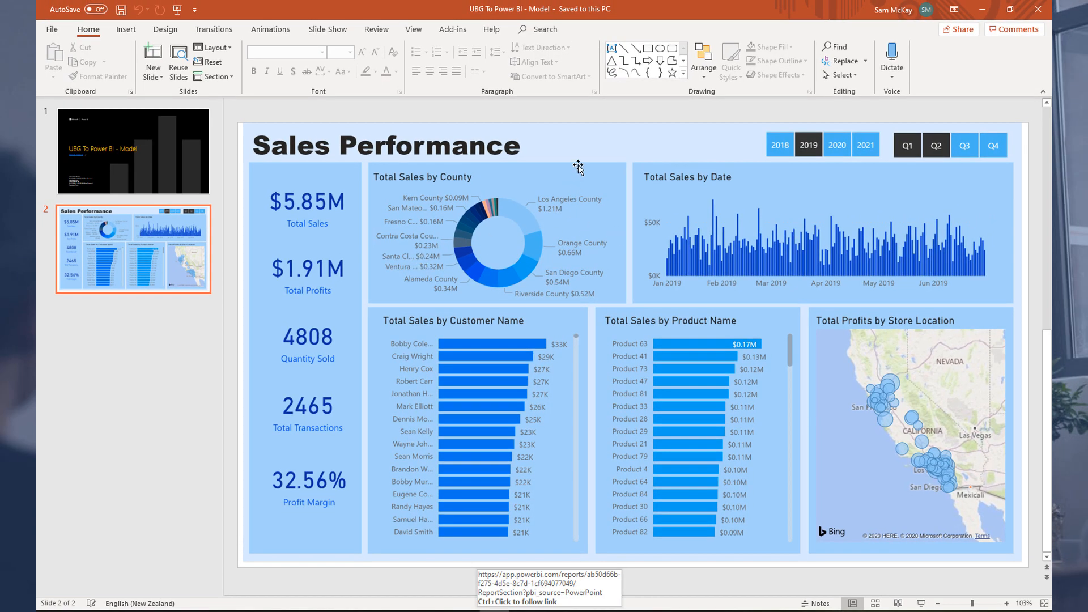
mouse_move(270, 246)
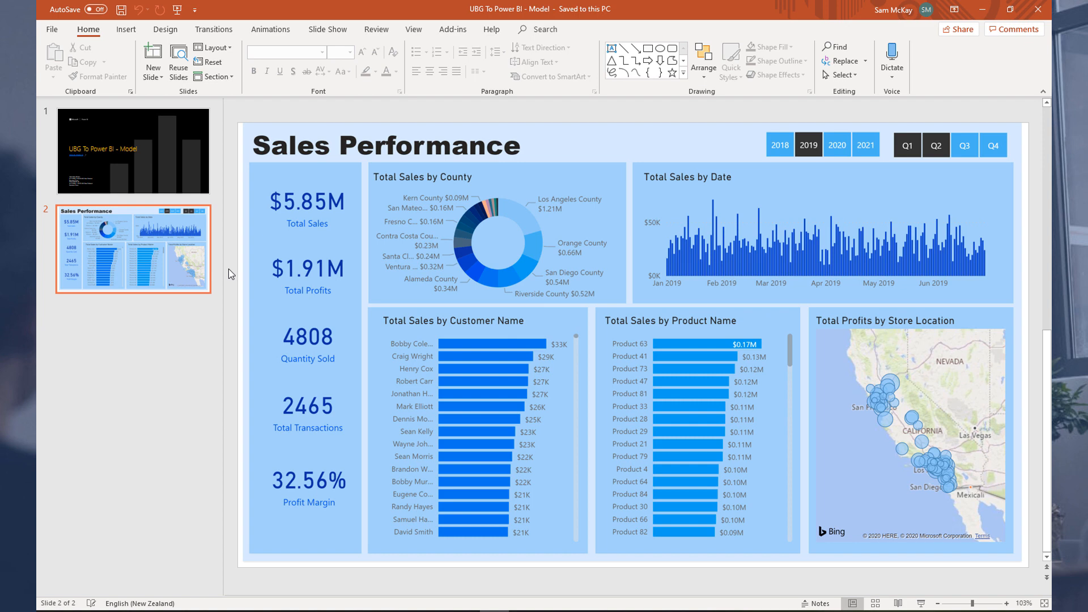
mouse_move(476, 171)
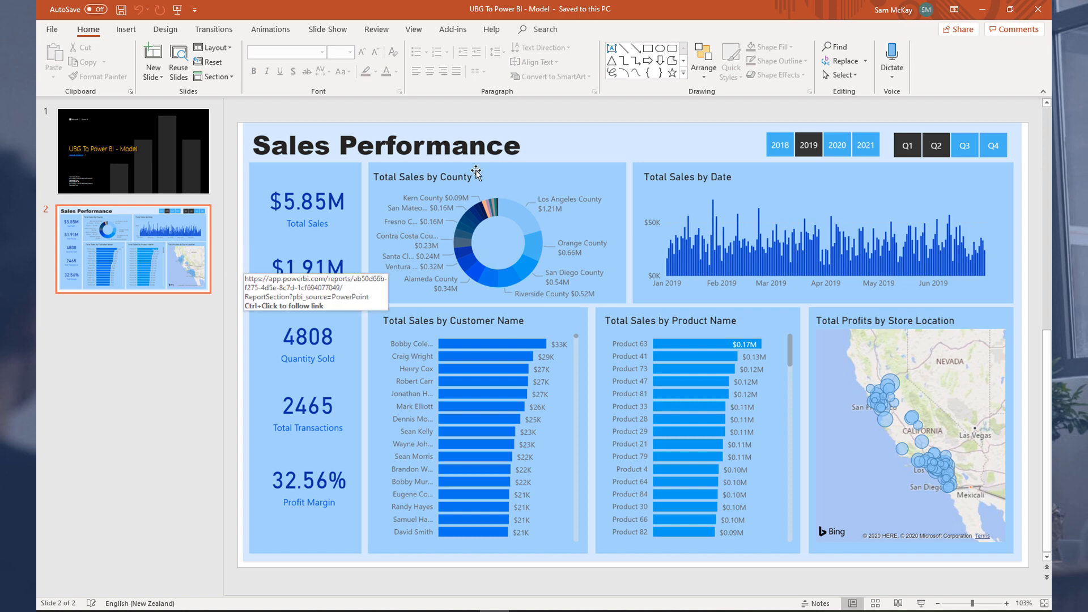
mouse_move(645, 119)
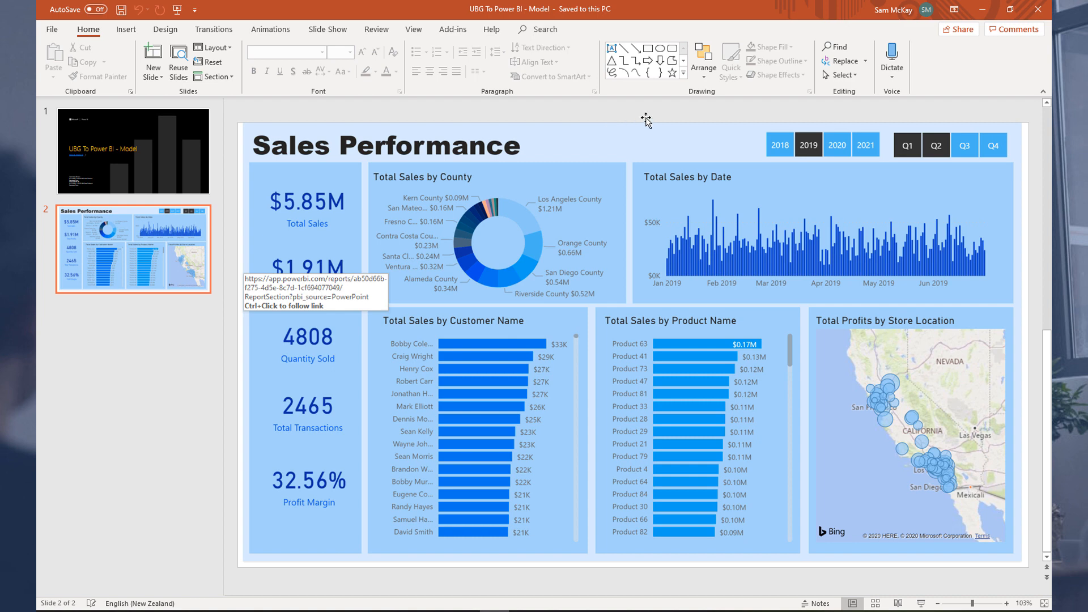
mouse_move(651, 118)
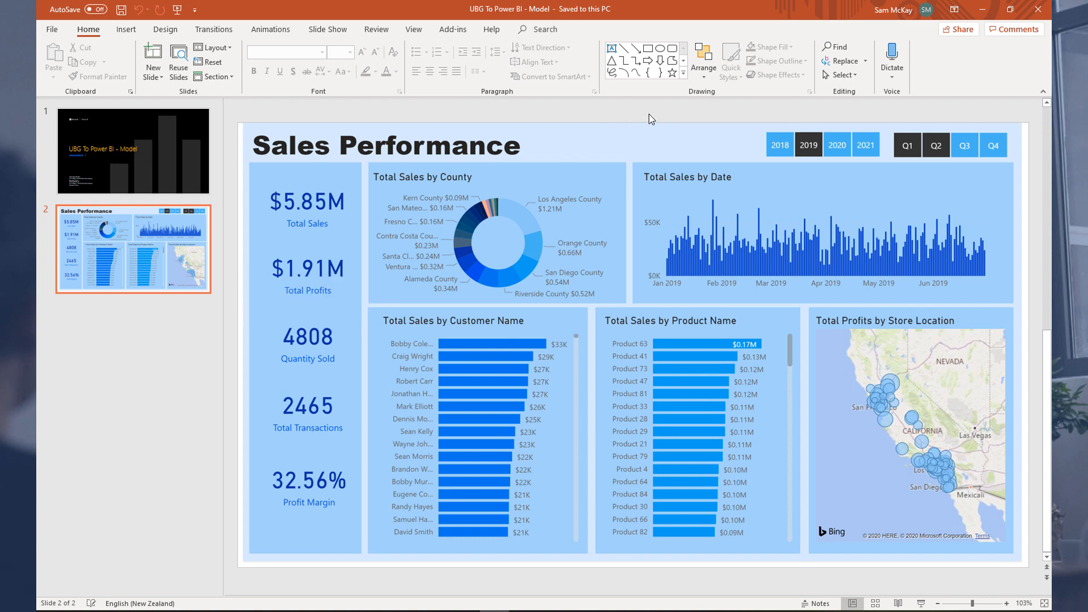
mouse_move(614, 160)
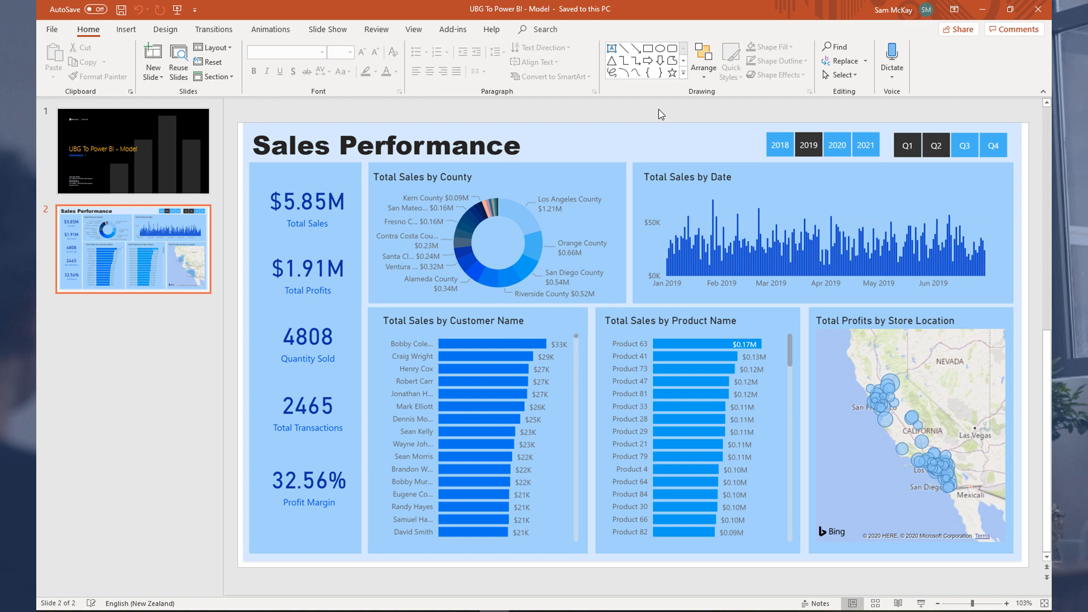
mouse_move(599, 133)
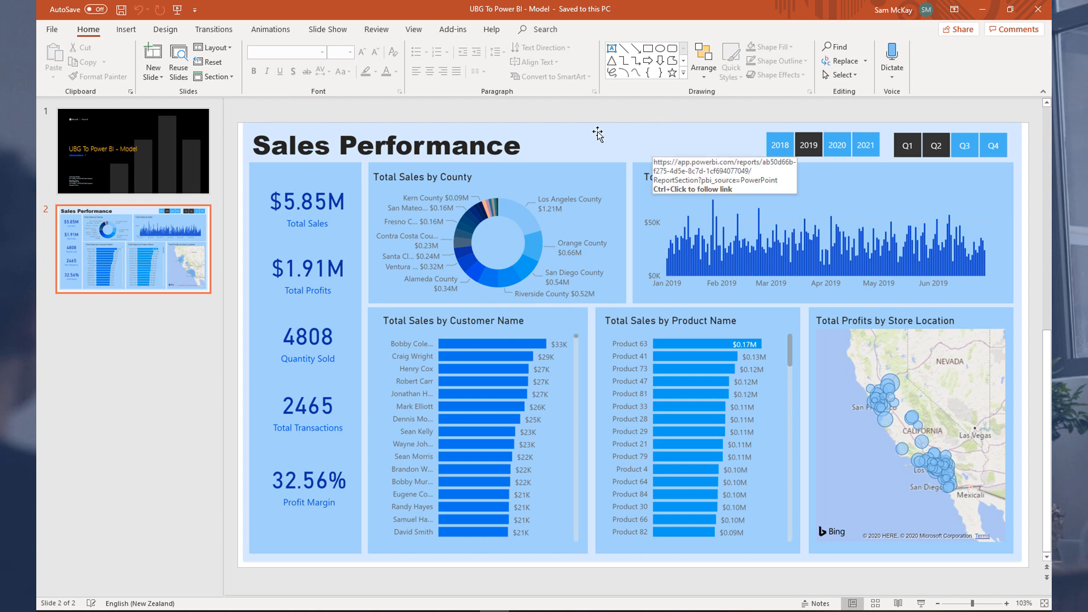
mouse_move(607, 149)
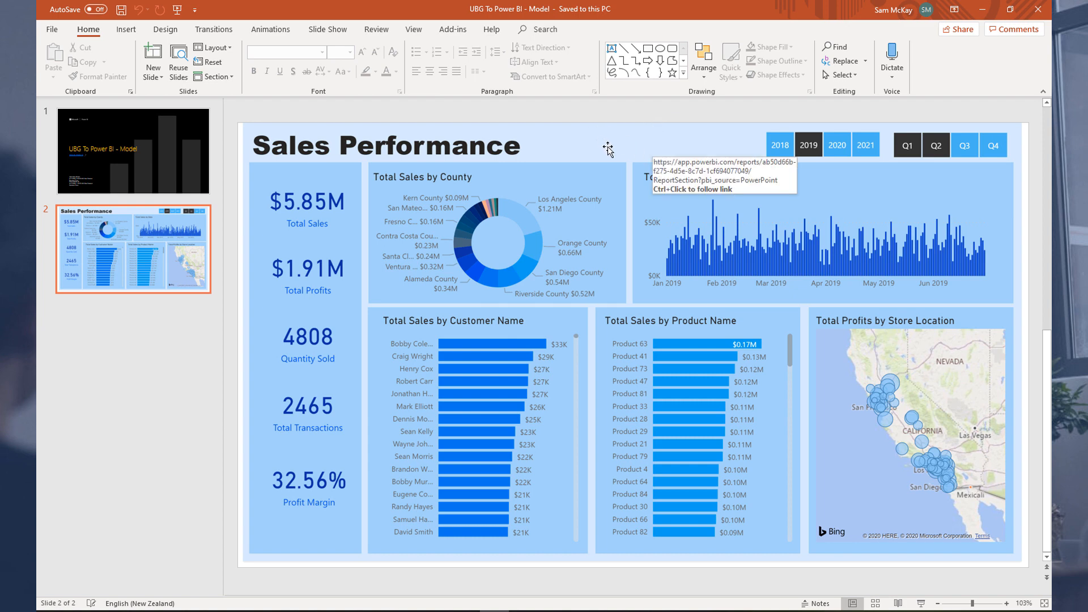
mouse_move(725, 224)
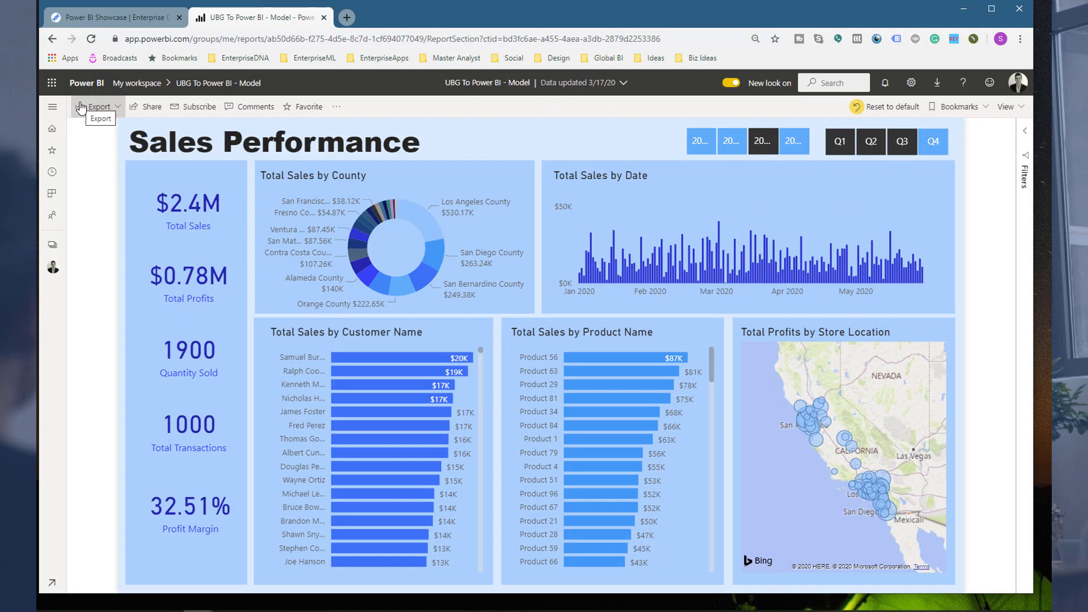
mouse_move(200, 106)
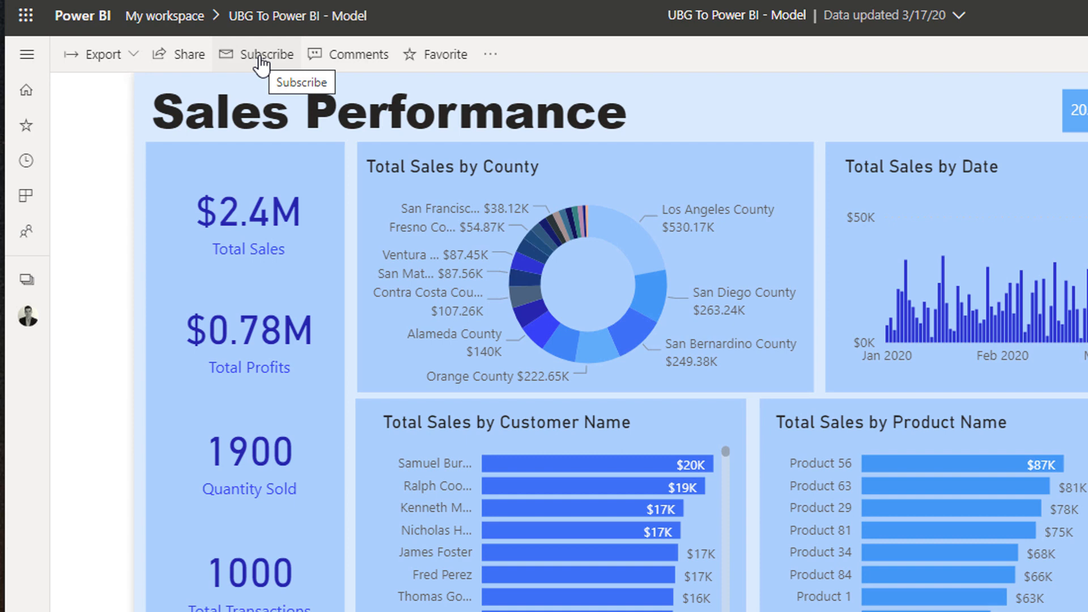
mouse_move(347, 61)
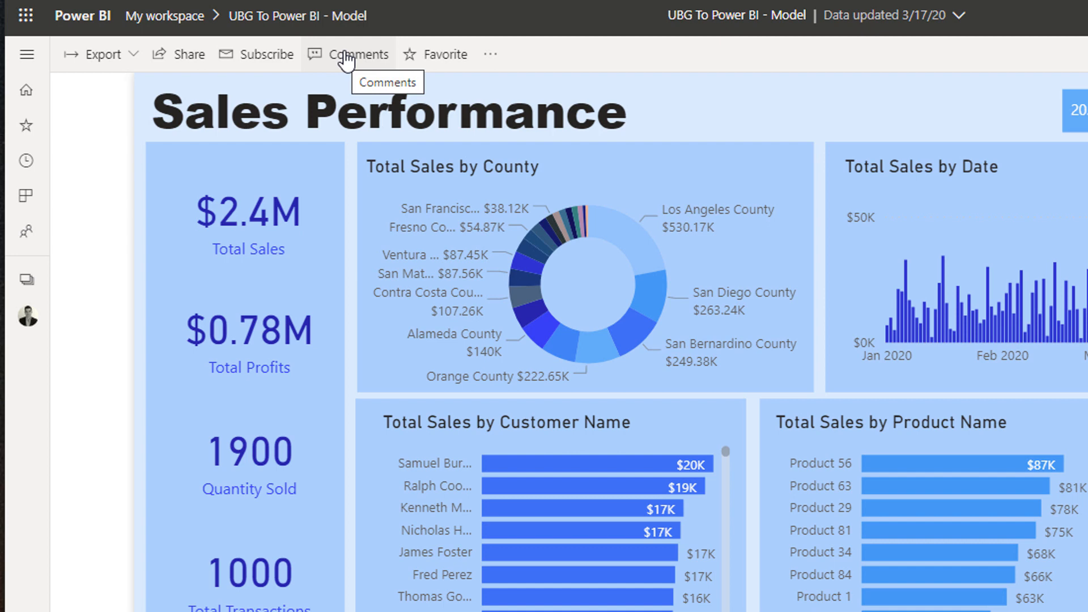
mouse_move(432, 72)
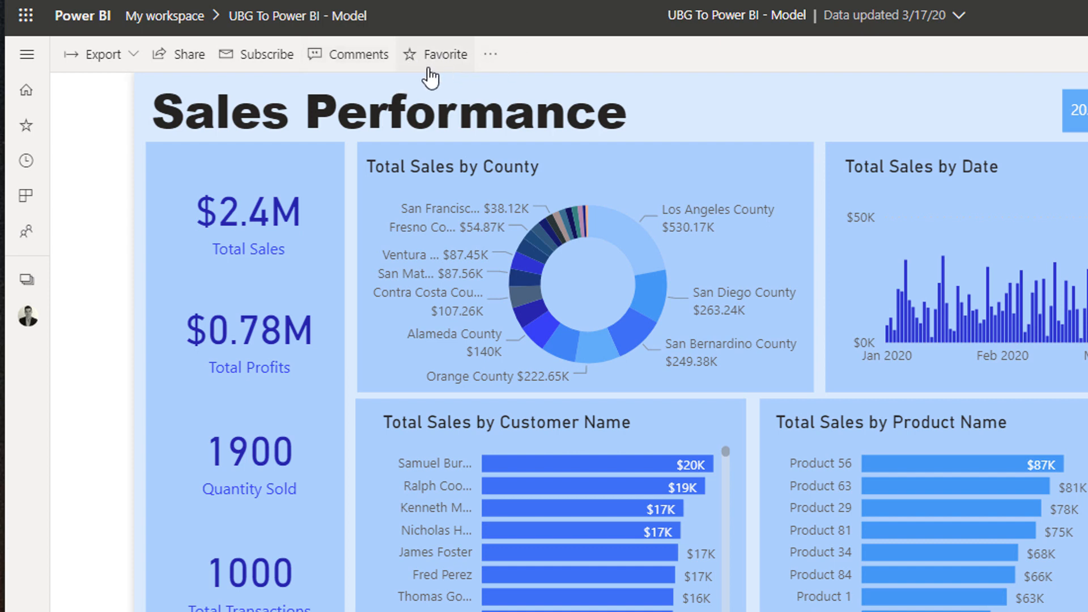
Step: Favourite the report and show its additional actions menu with the Embed choices
click(435, 55)
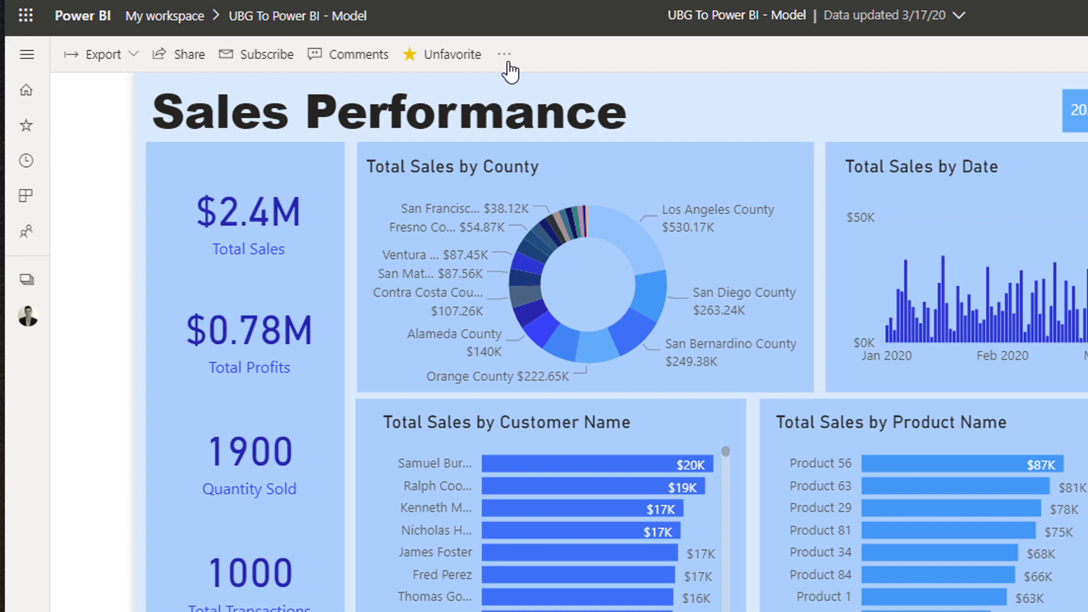
click(503, 54)
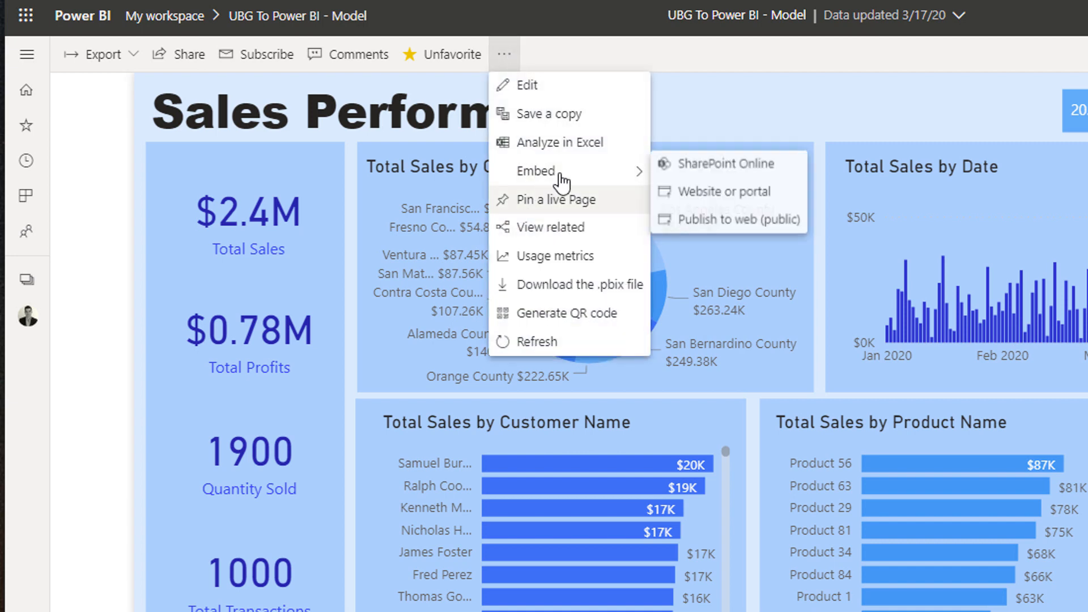
mouse_move(567, 171)
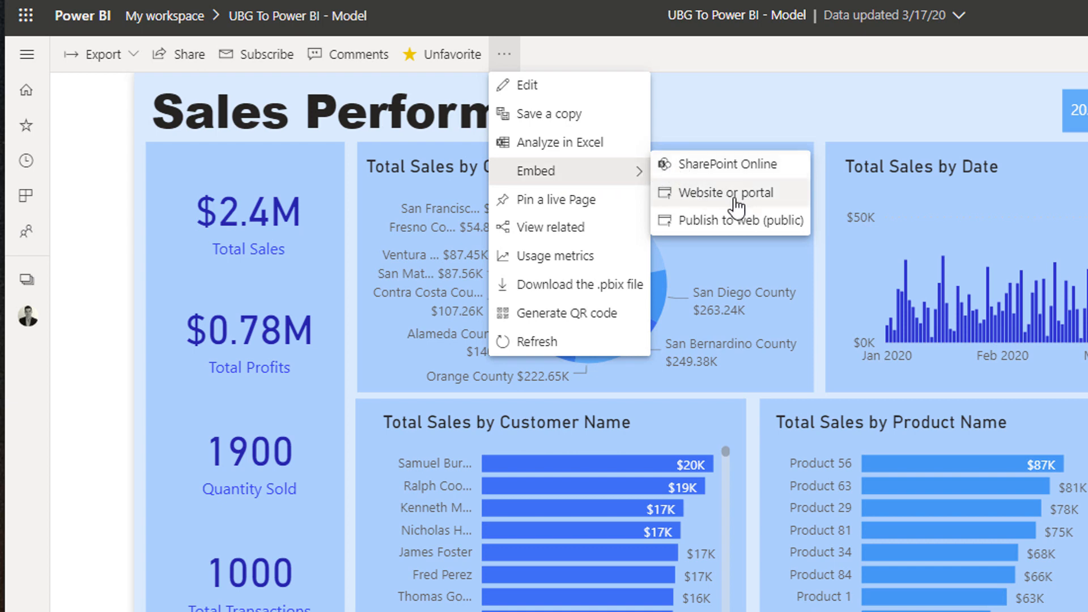
mouse_move(704, 221)
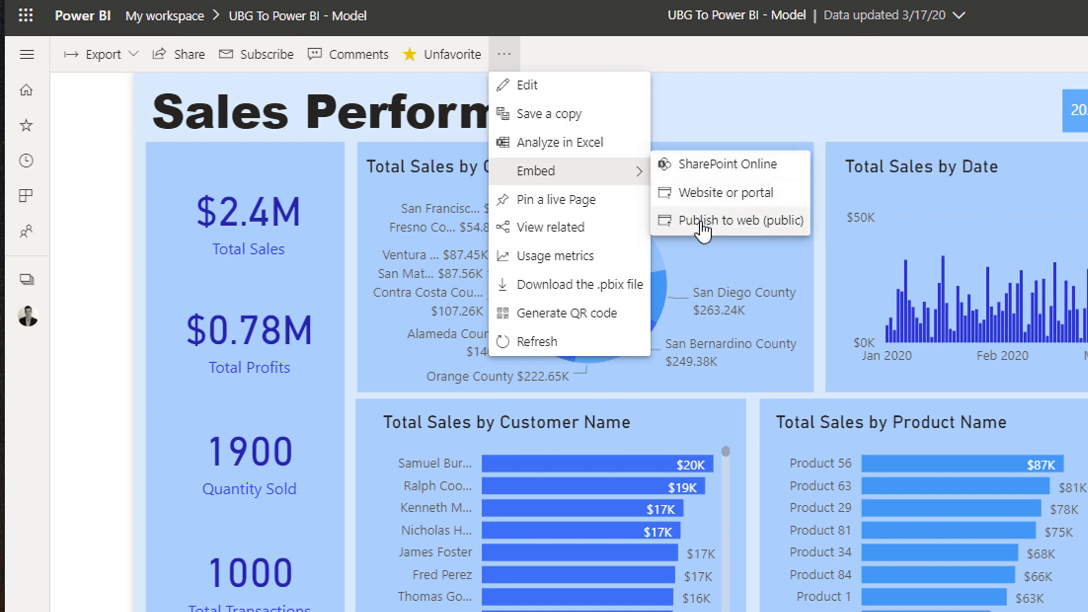
Step: Attempt Publish to web (public) and dismiss the Contact your admin notice
click(725, 221)
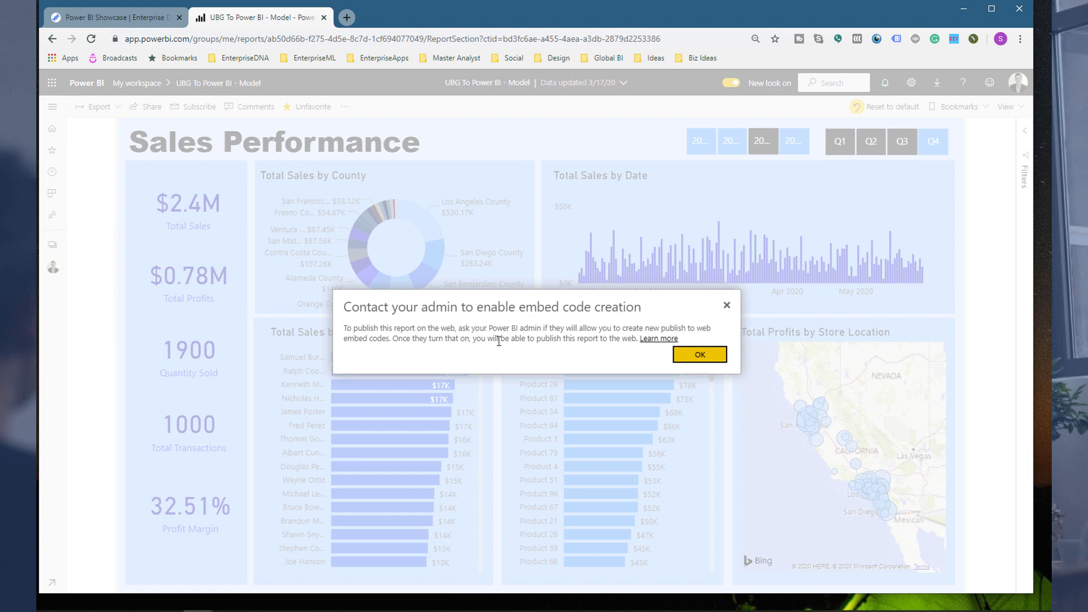
mouse_move(474, 338)
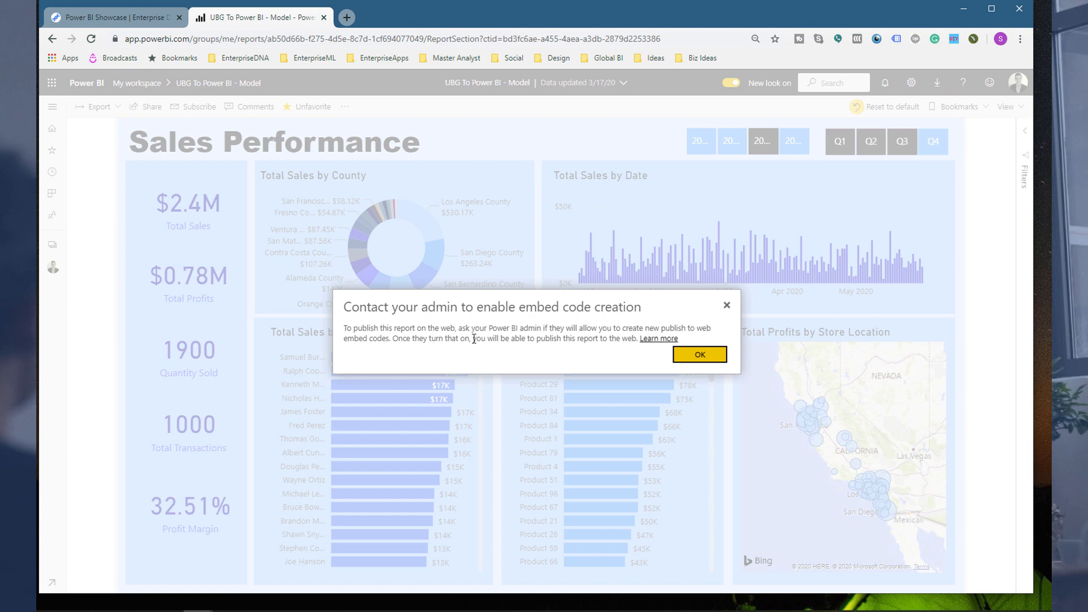
mouse_move(527, 329)
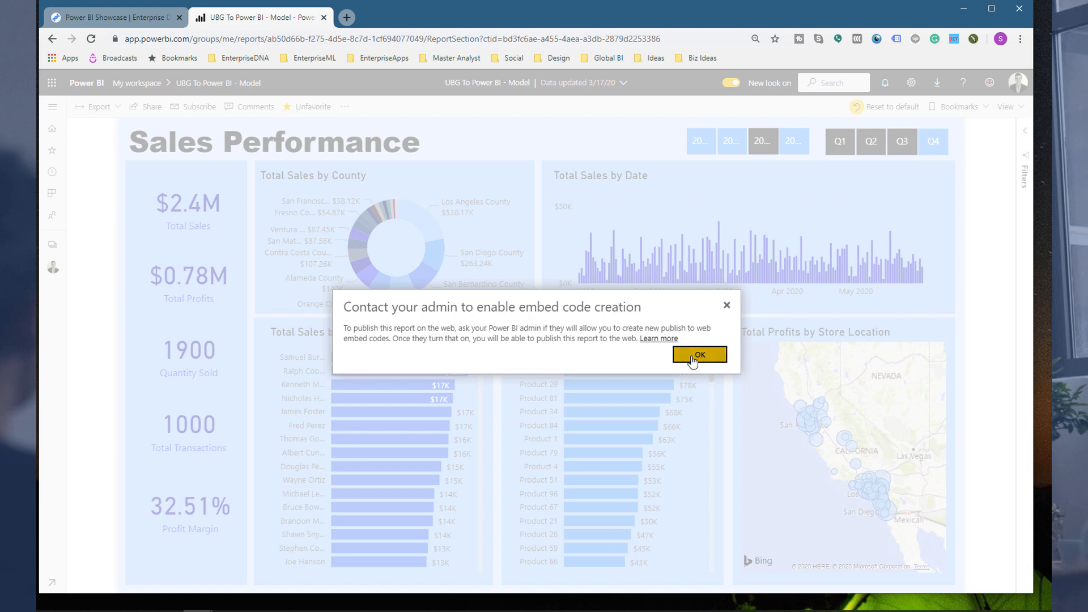
click(698, 357)
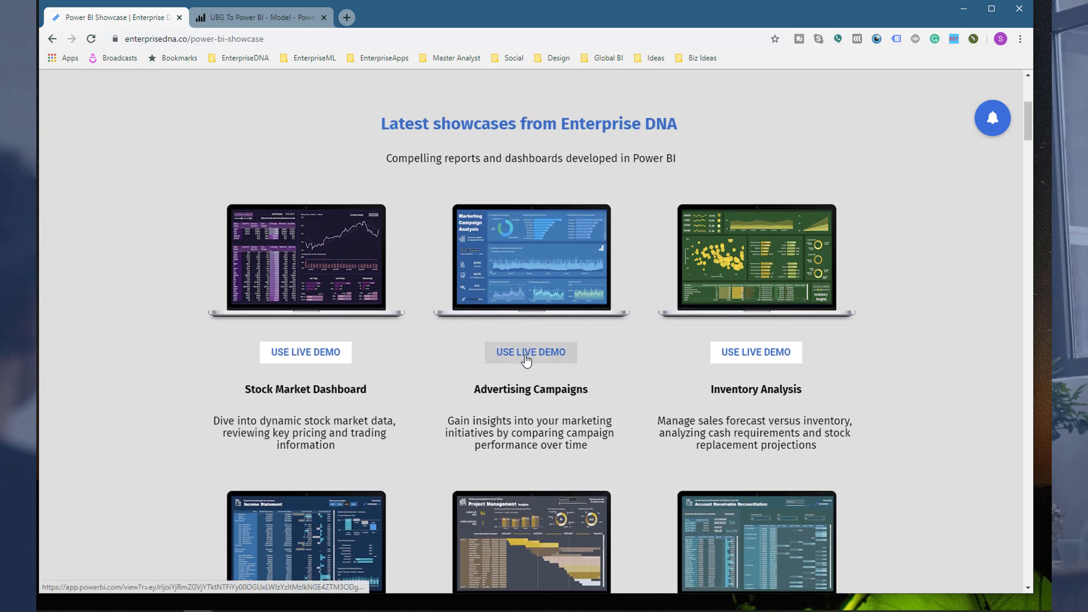
mouse_move(622, 252)
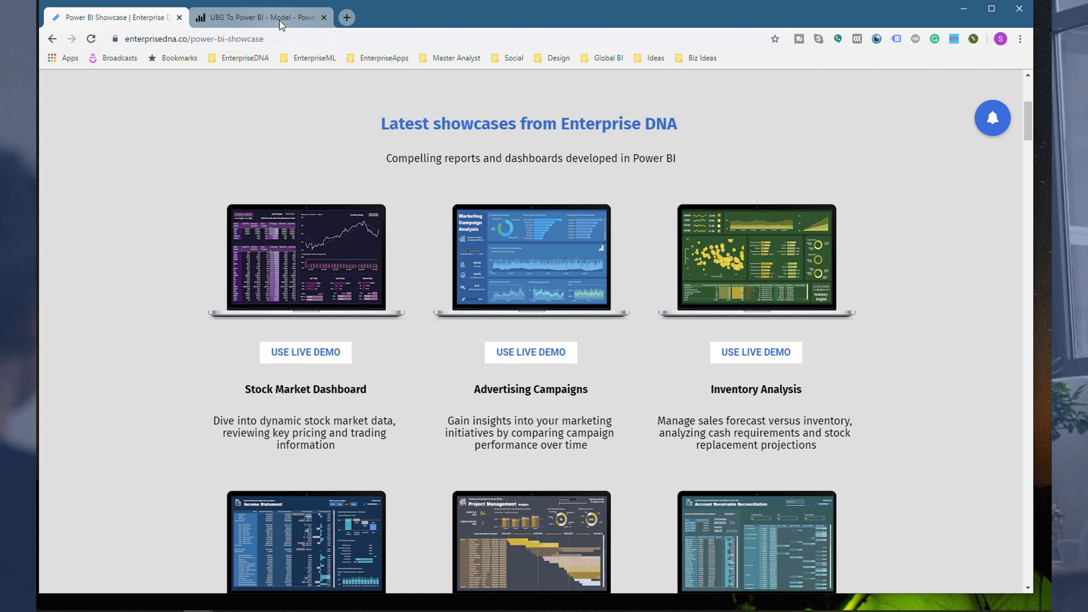
mouse_move(741, 308)
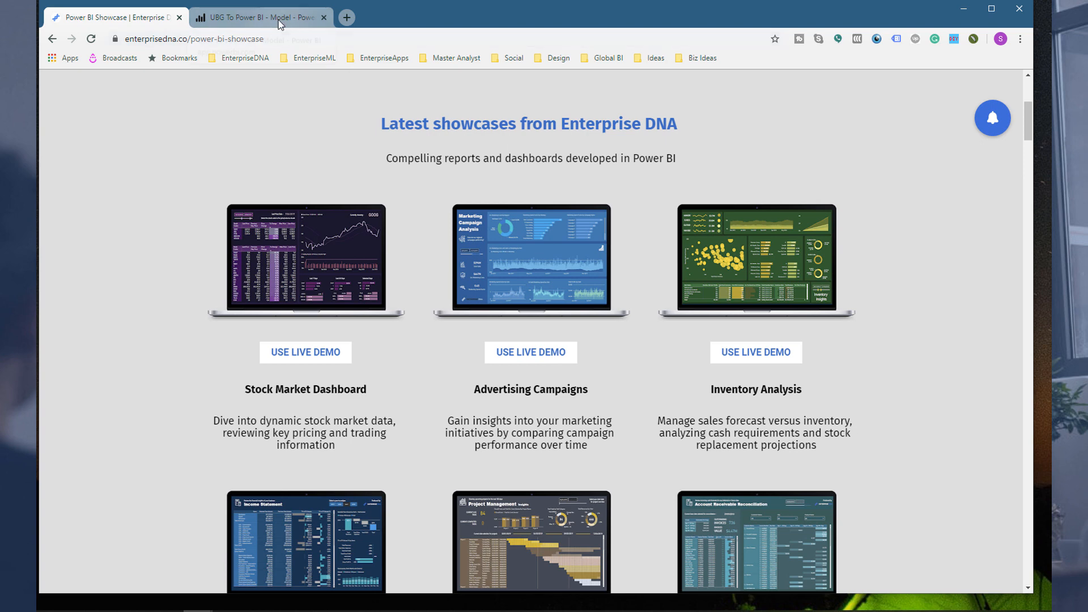
Step: Switch between the Power BI Showcase tab and the report tab, ending on Sales Performance
click(260, 17)
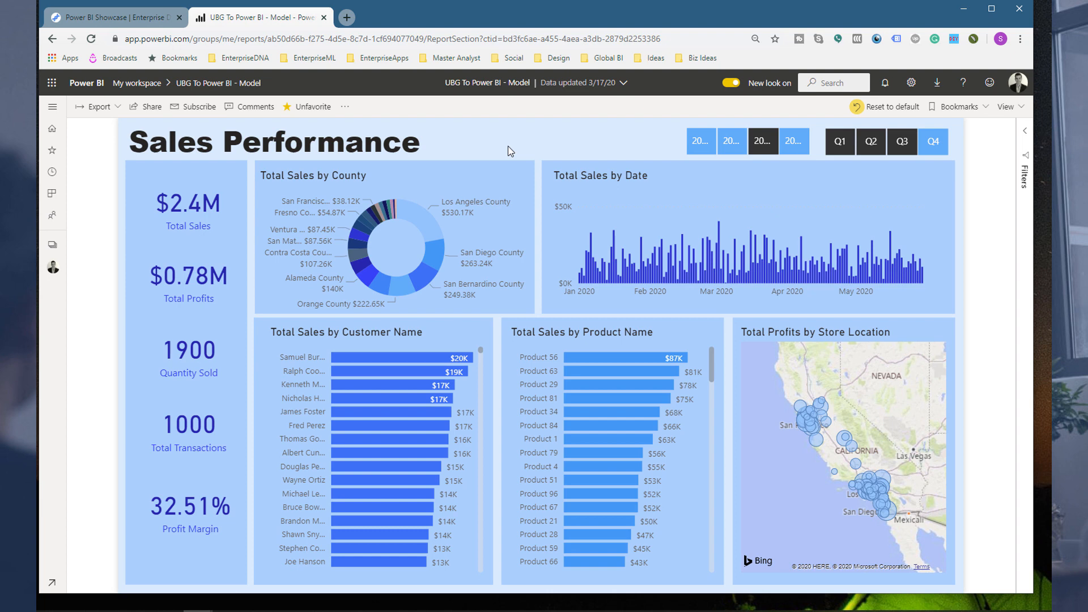
mouse_move(413, 129)
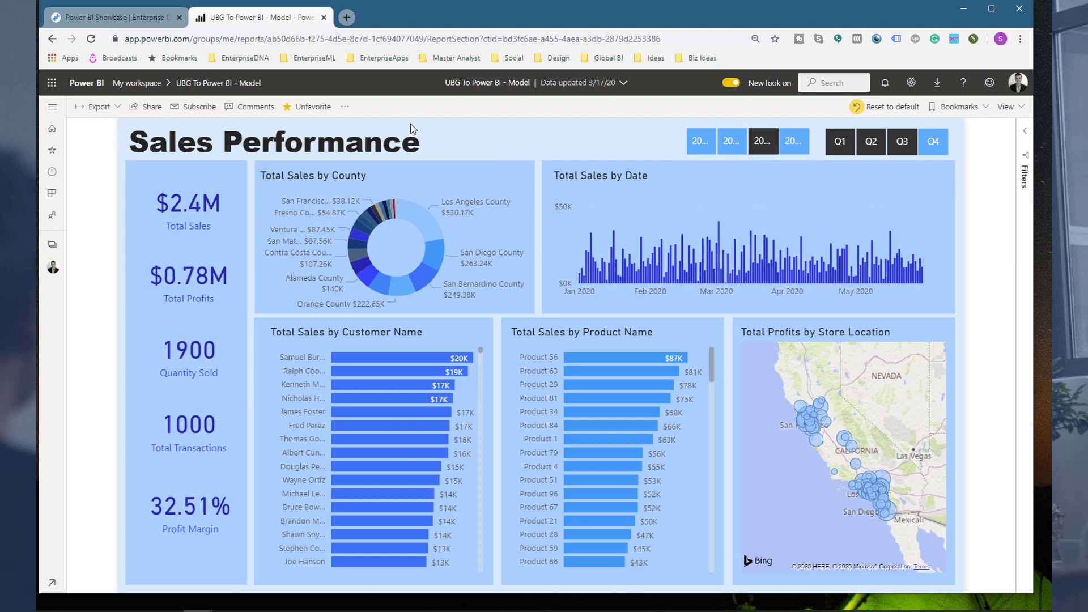
click(111, 17)
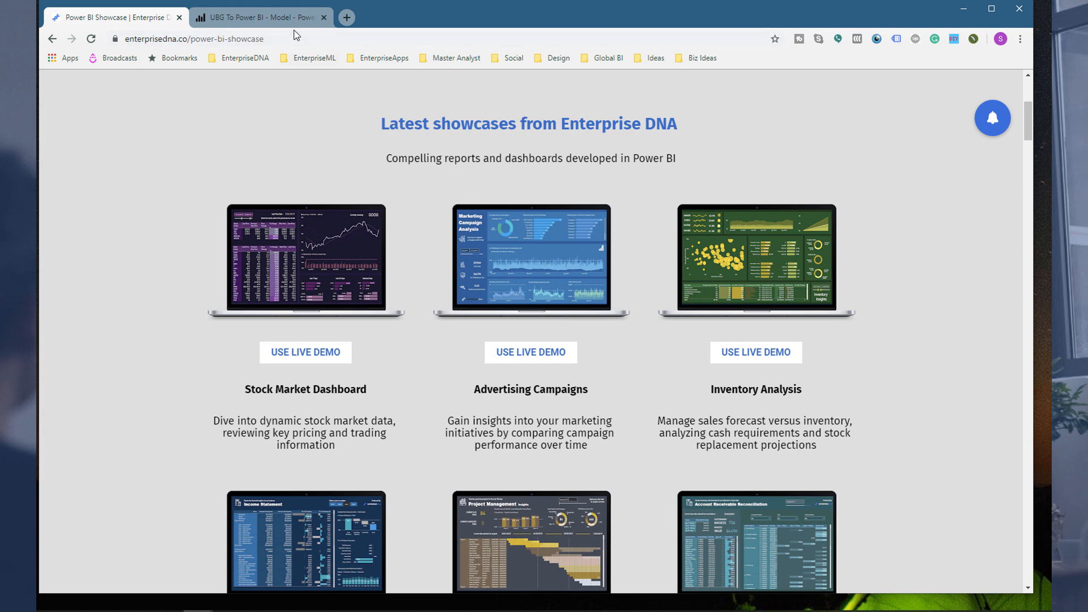
click(261, 17)
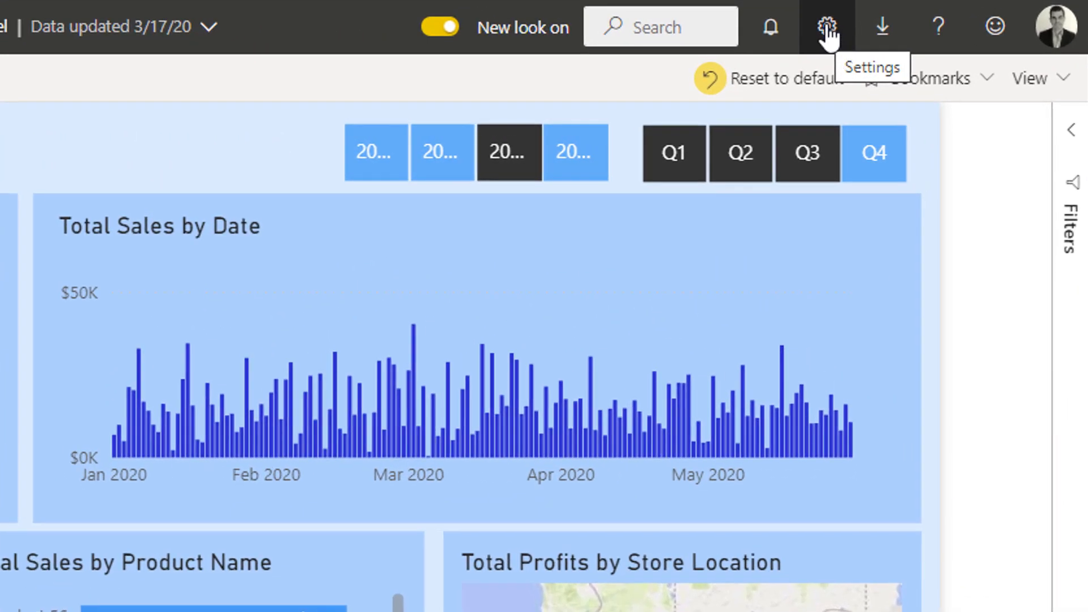
Step: Open the Admin portal from the Settings gear to see organization usage metrics
click(825, 26)
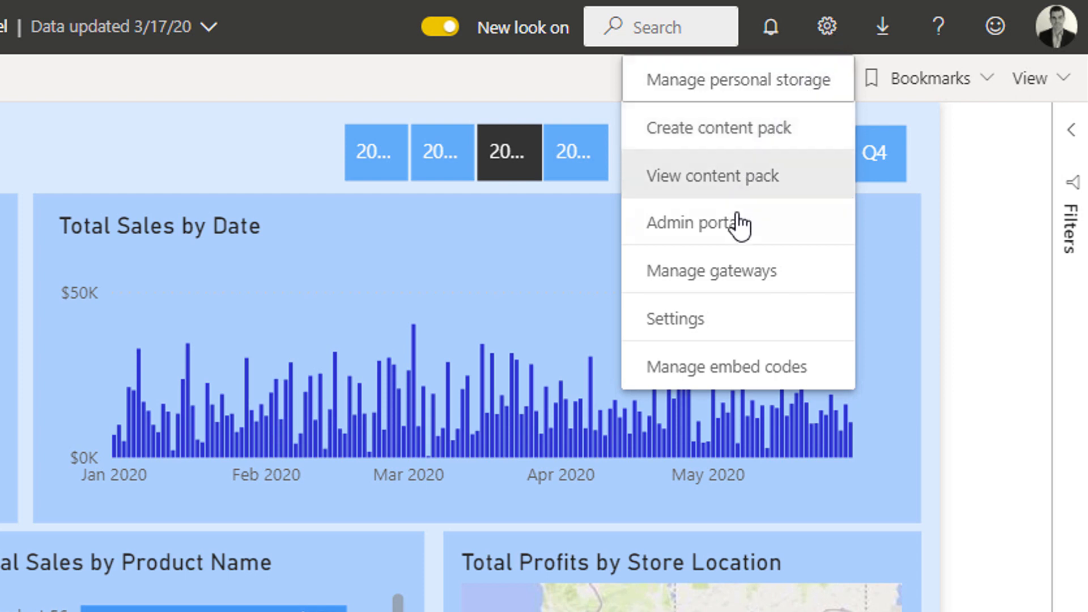
click(699, 222)
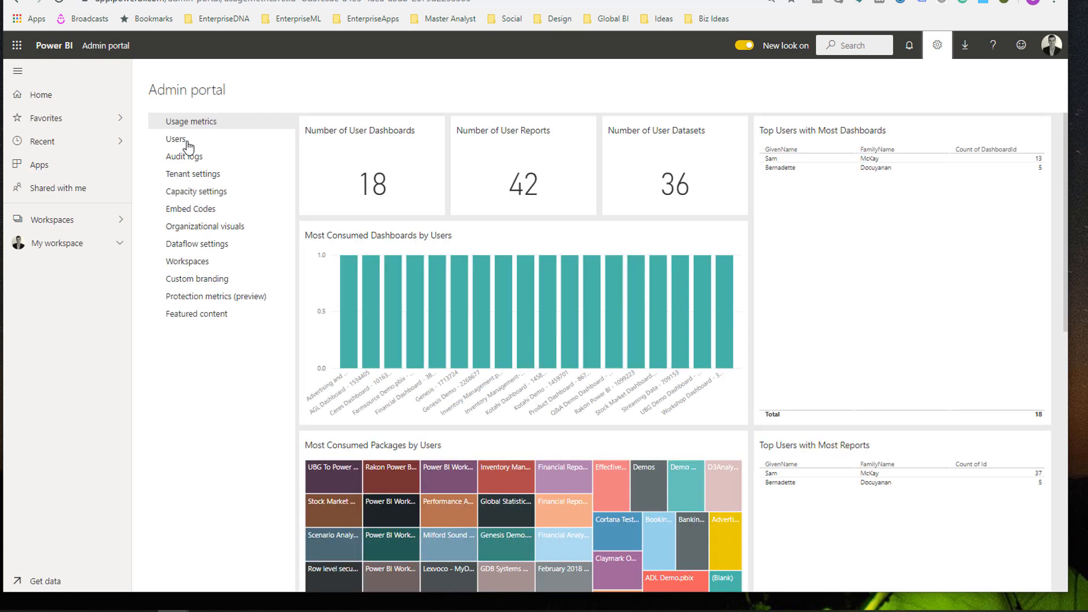
mouse_move(225, 147)
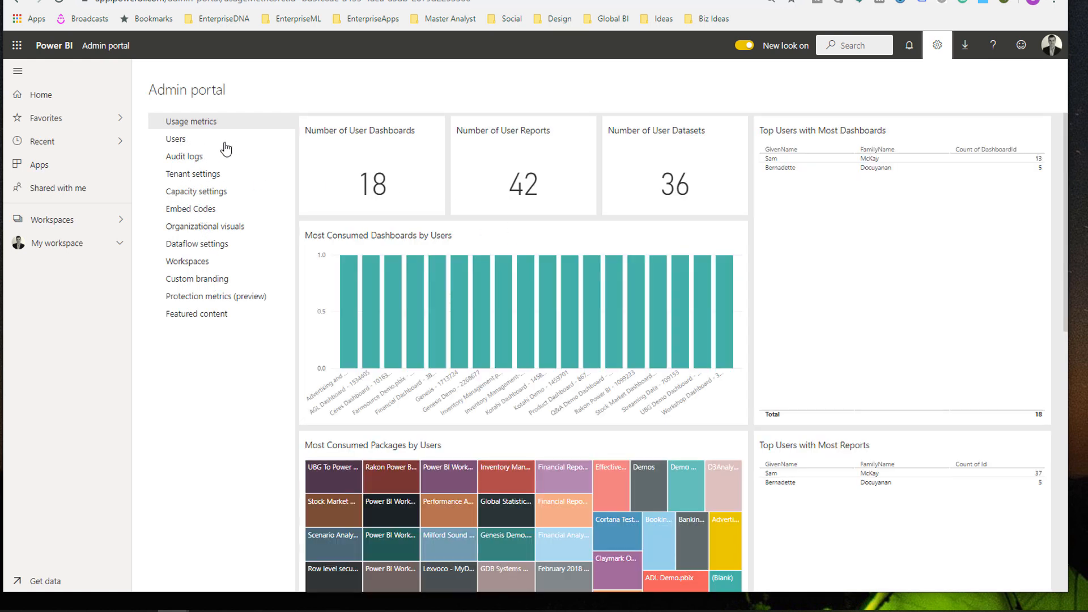
mouse_move(205, 179)
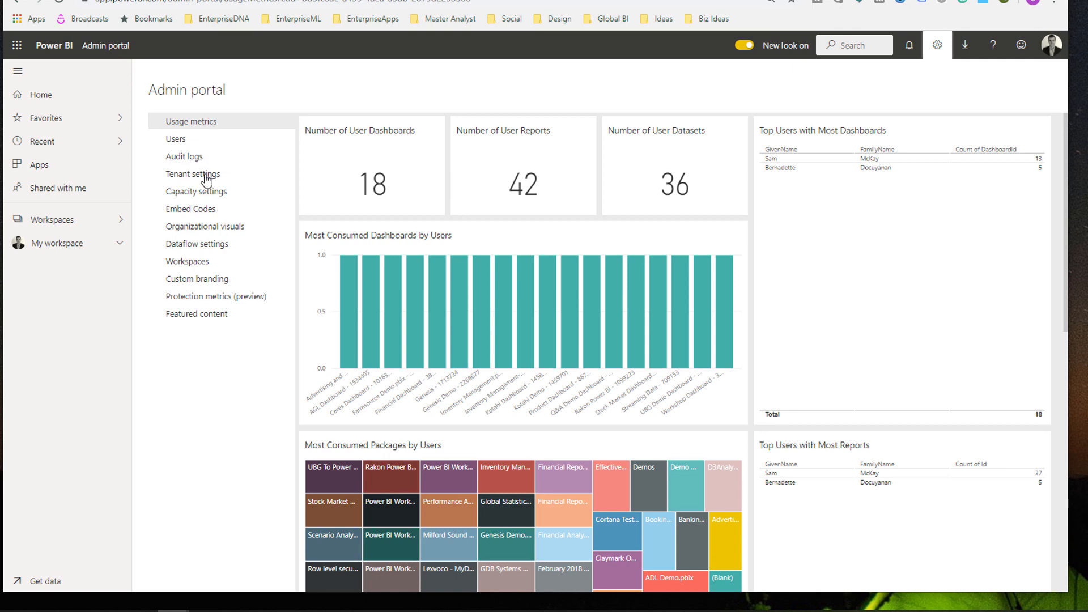
mouse_move(200, 179)
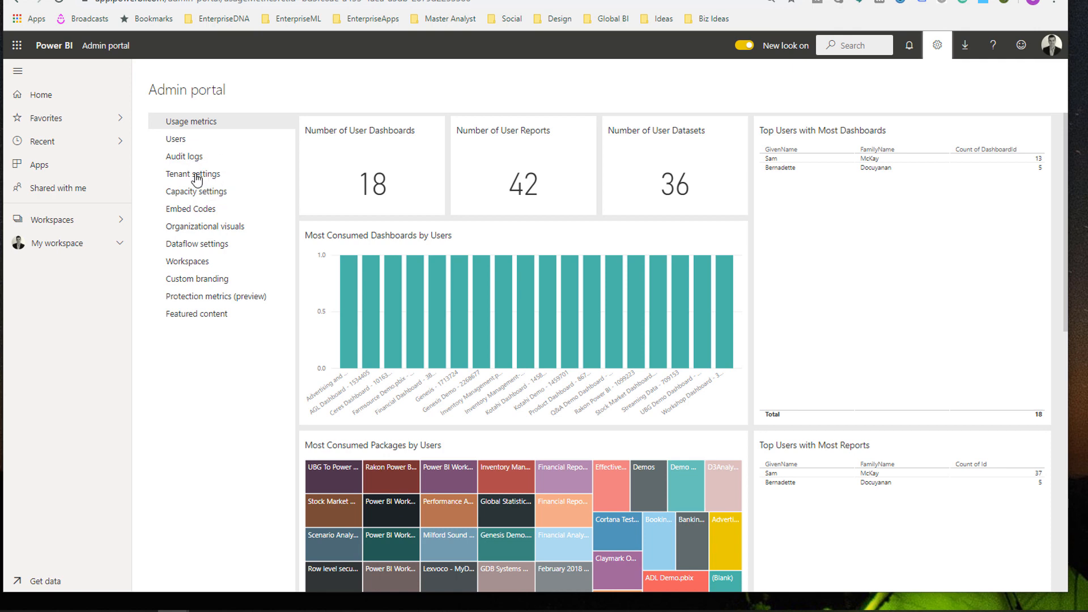
Step: Review the organization's active Embed Codes from the Admin portal
click(193, 174)
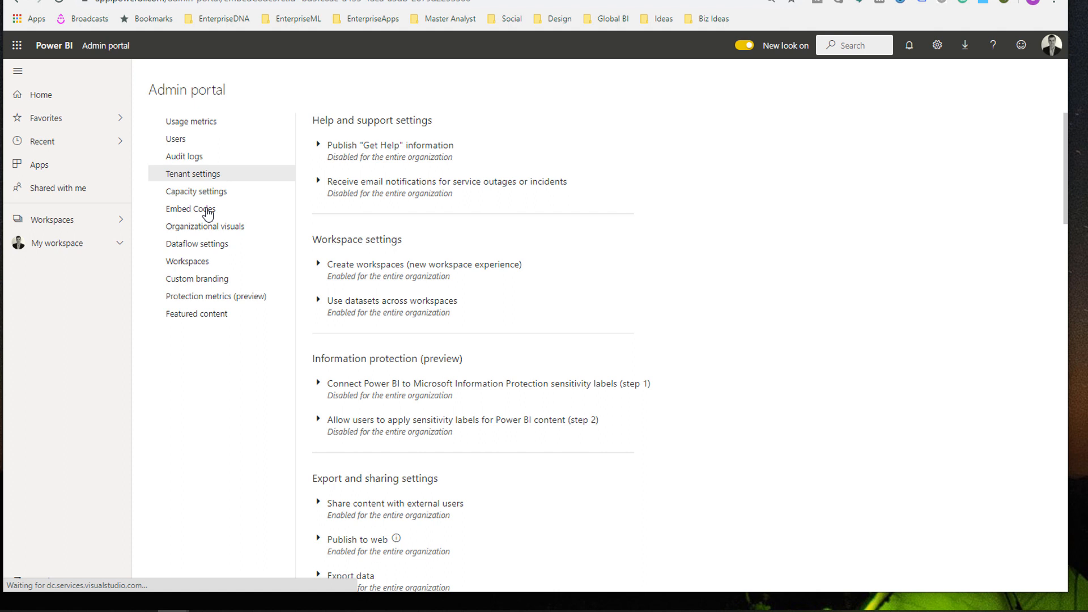
click(190, 208)
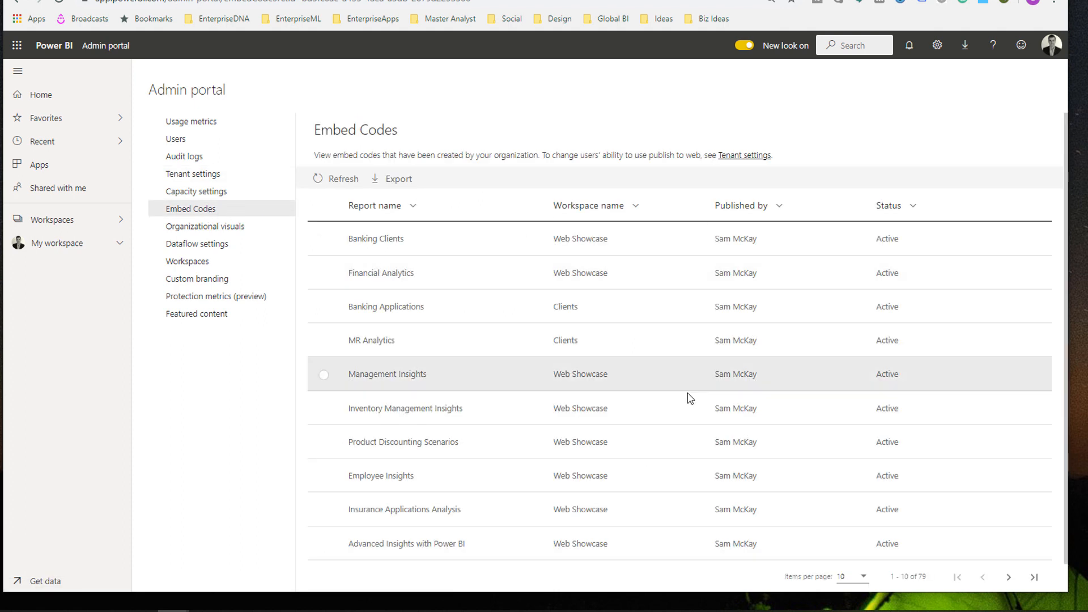
scroll(down, 3)
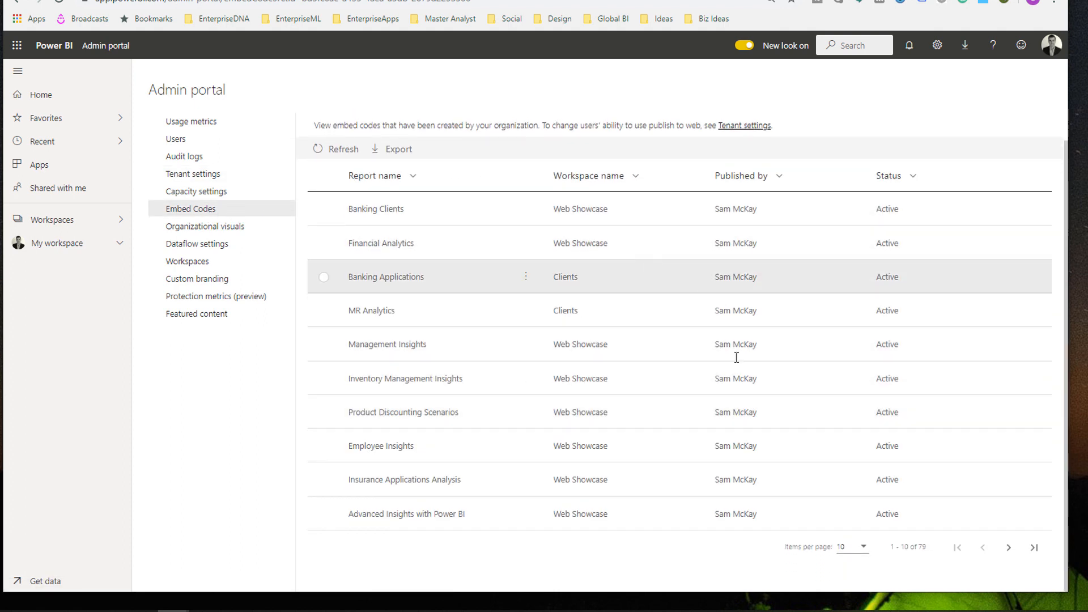
Step: Return to Tenant settings and scroll to the Export and sharing settings
click(192, 174)
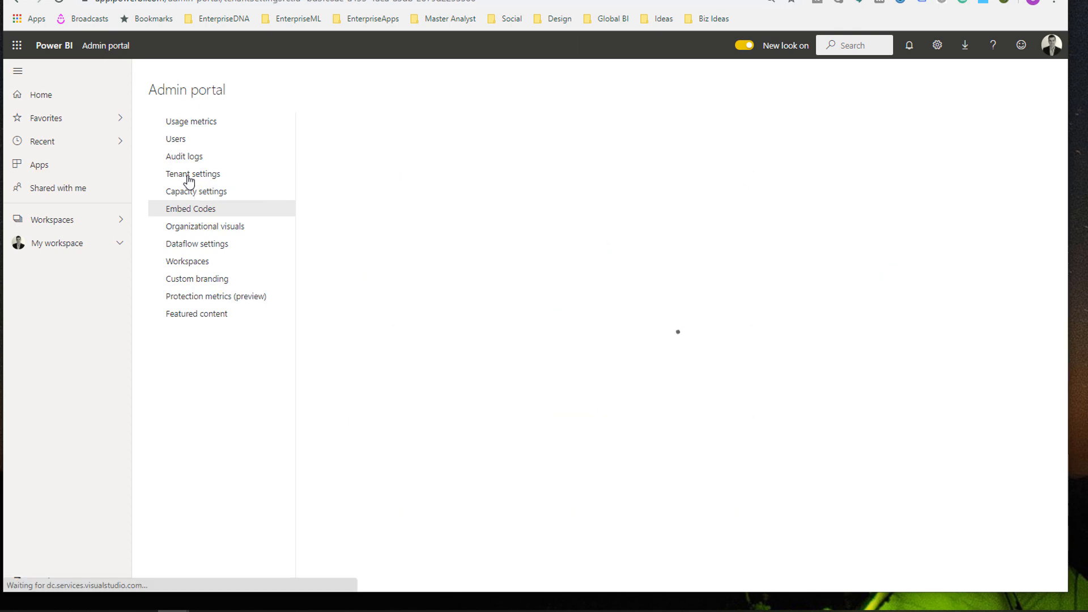
click(193, 173)
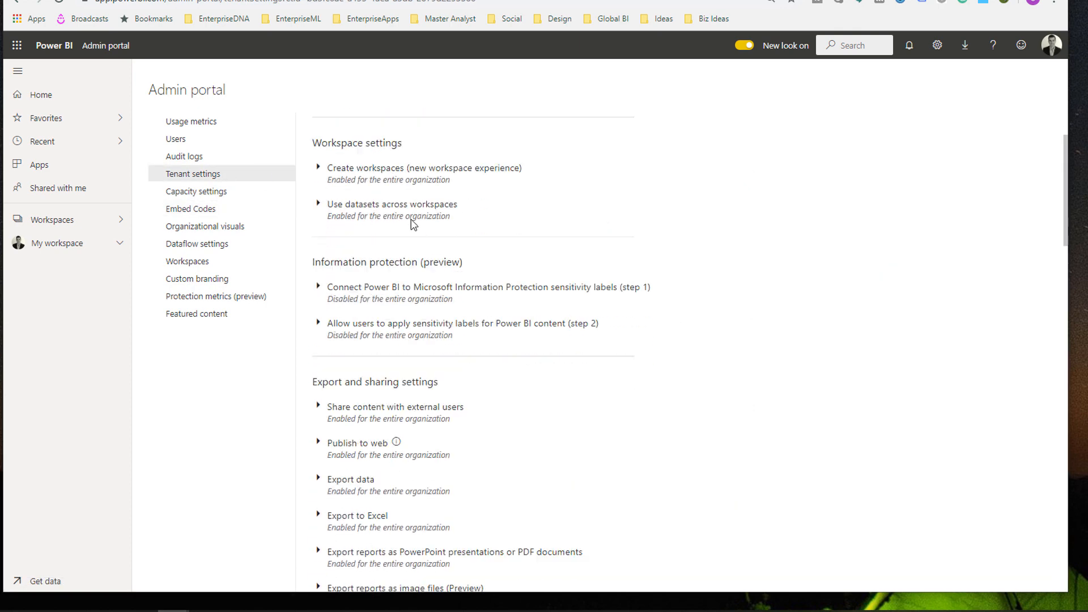
scroll(down, 3)
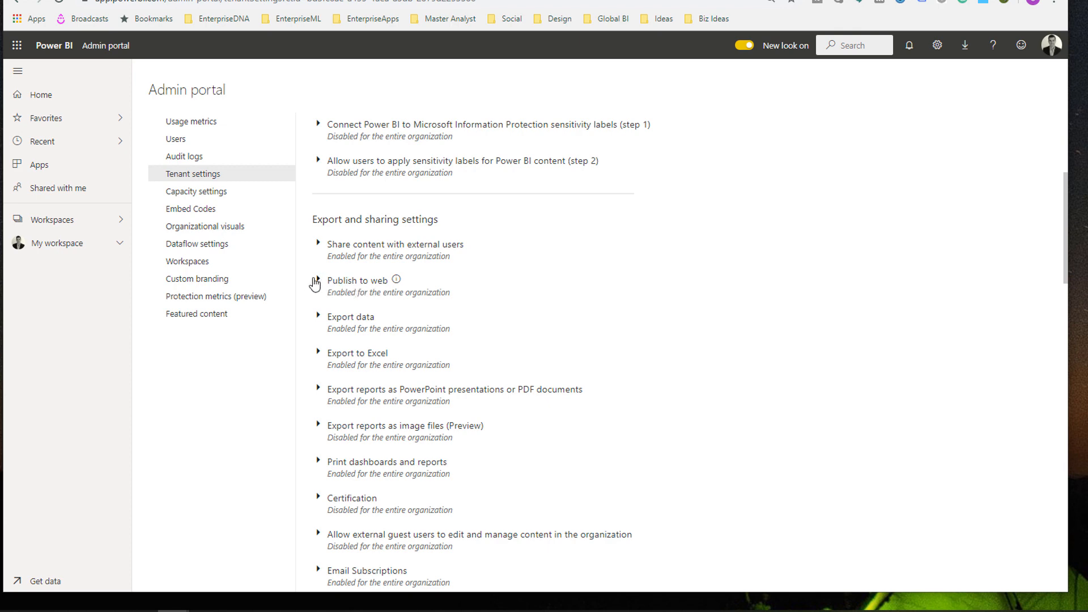
Step: Set Publish to web to 'Allow existing and new codes' for the entire organization and apply it
click(319, 283)
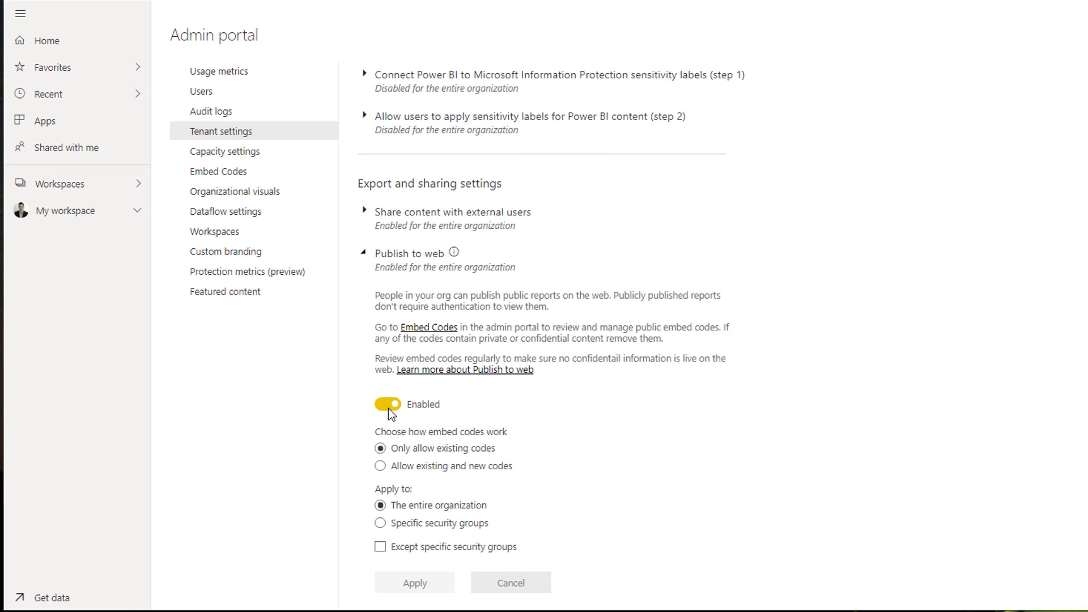
mouse_move(459, 441)
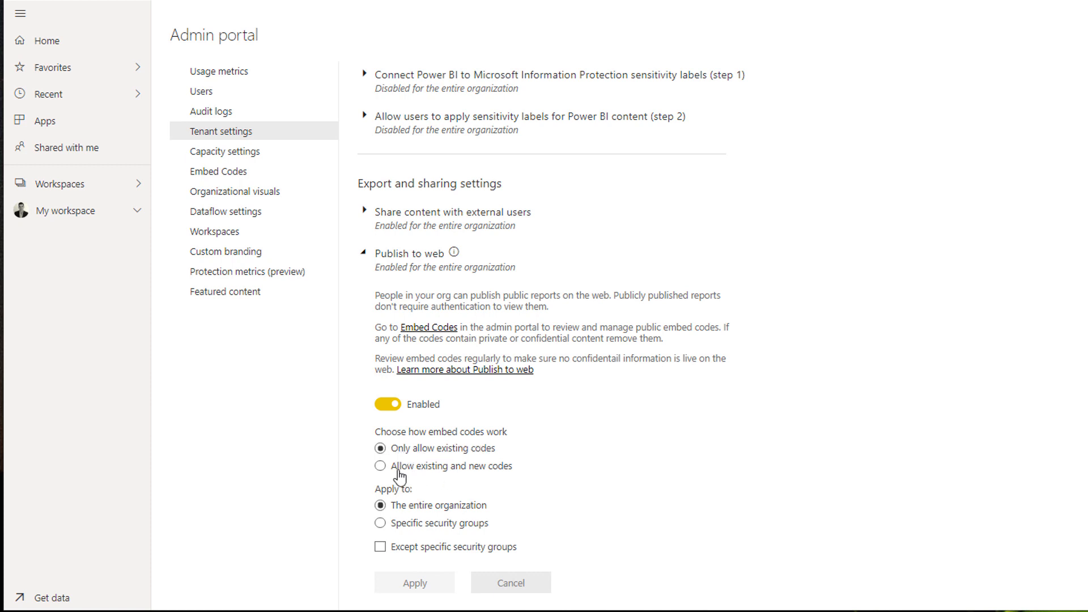
click(380, 465)
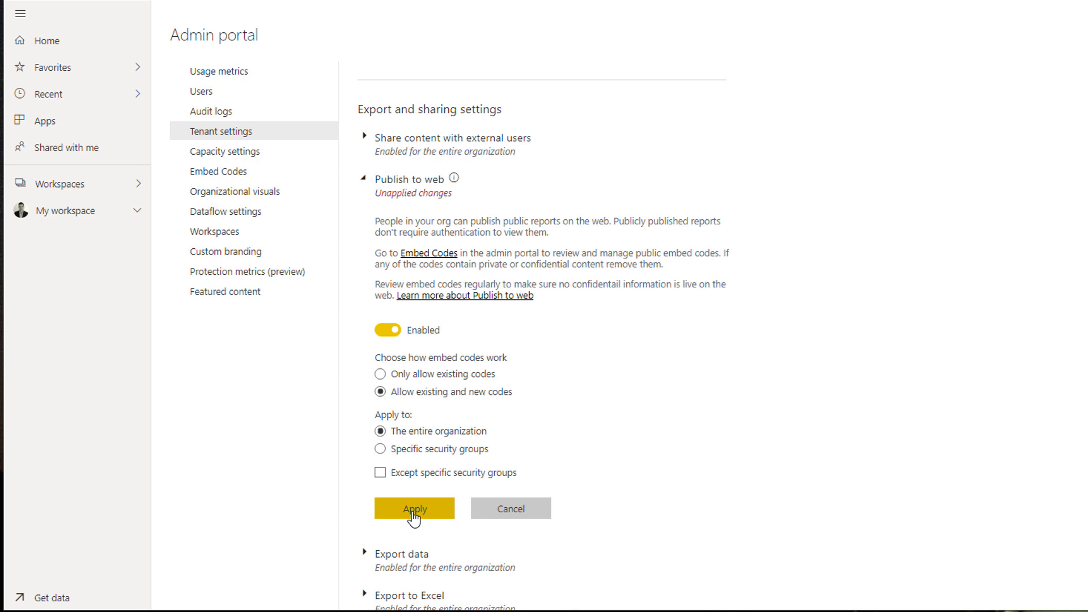
click(415, 508)
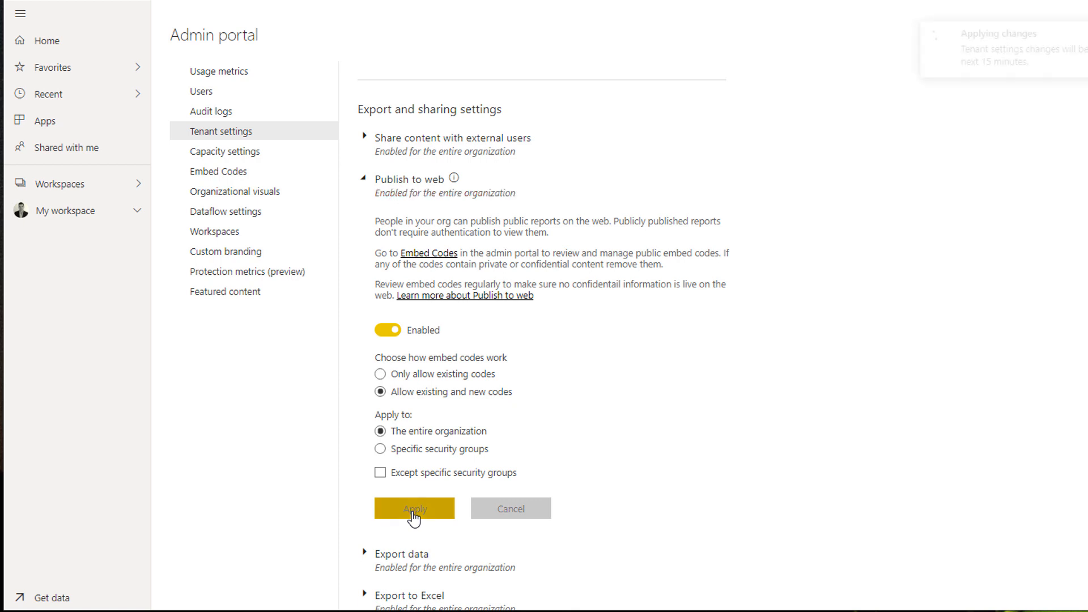
click(415, 508)
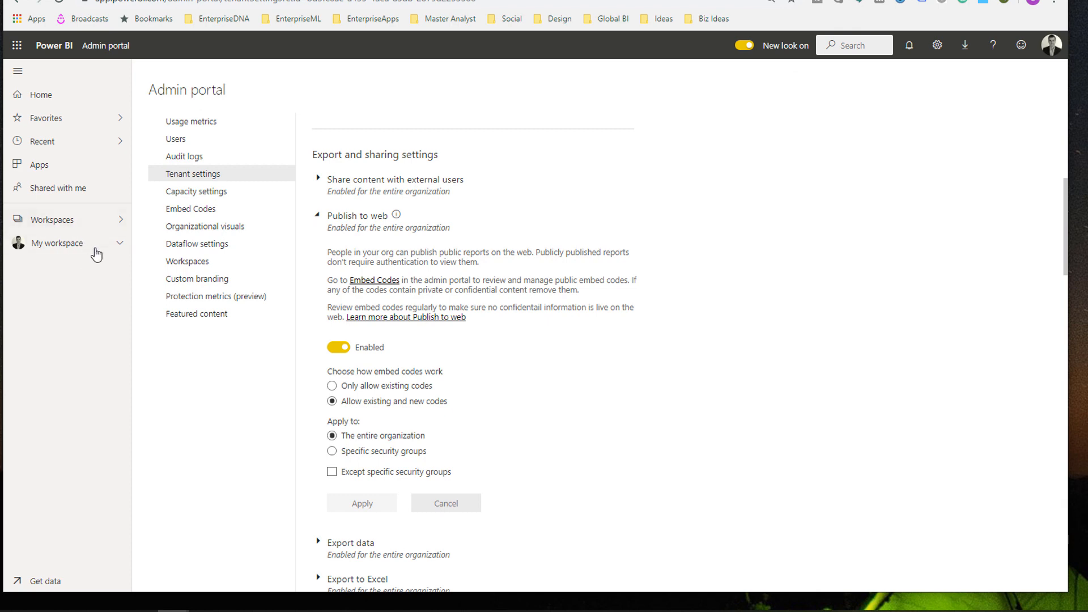
mouse_move(59, 265)
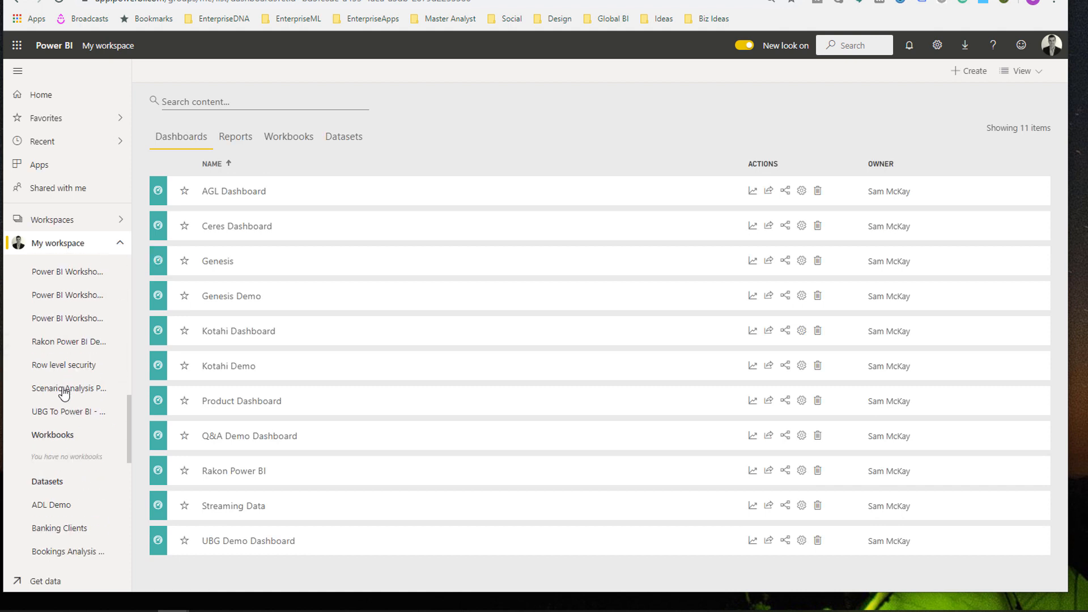
Step: Create a public embed code for the model report and select its public link
click(68, 410)
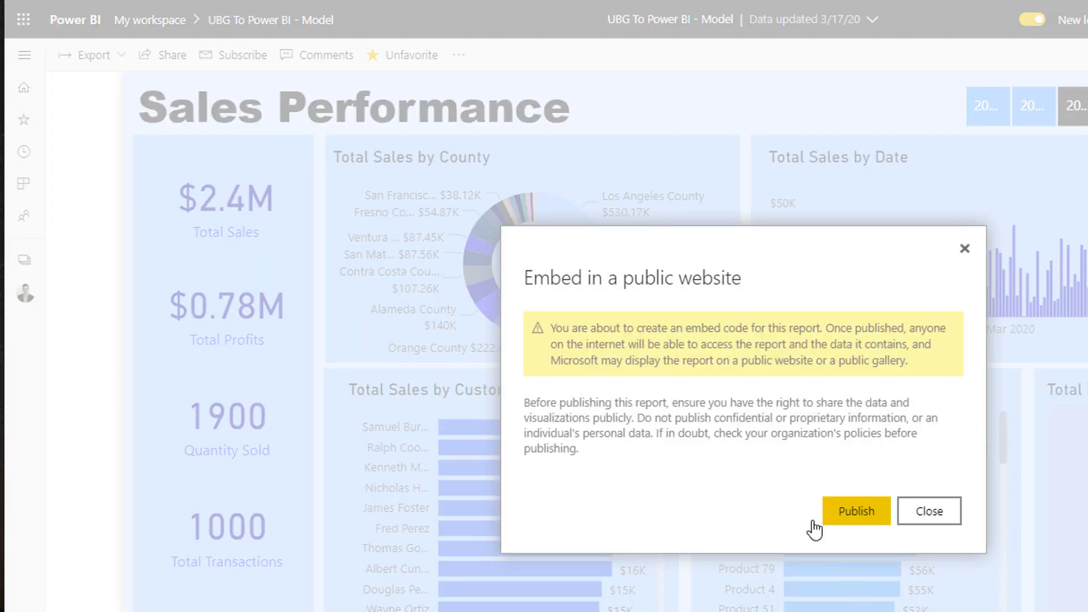
click(856, 511)
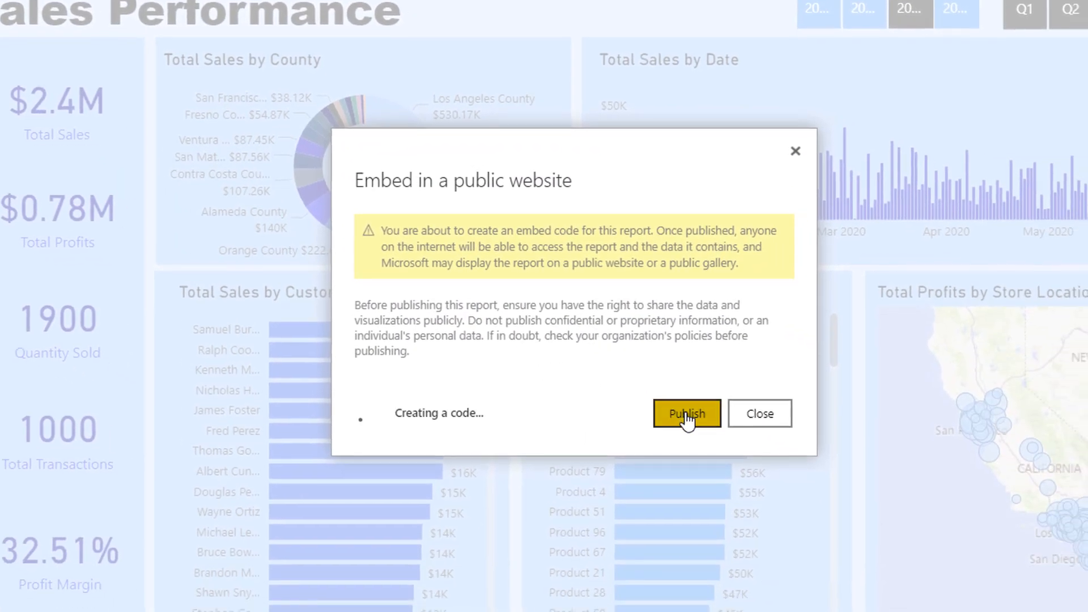
click(686, 413)
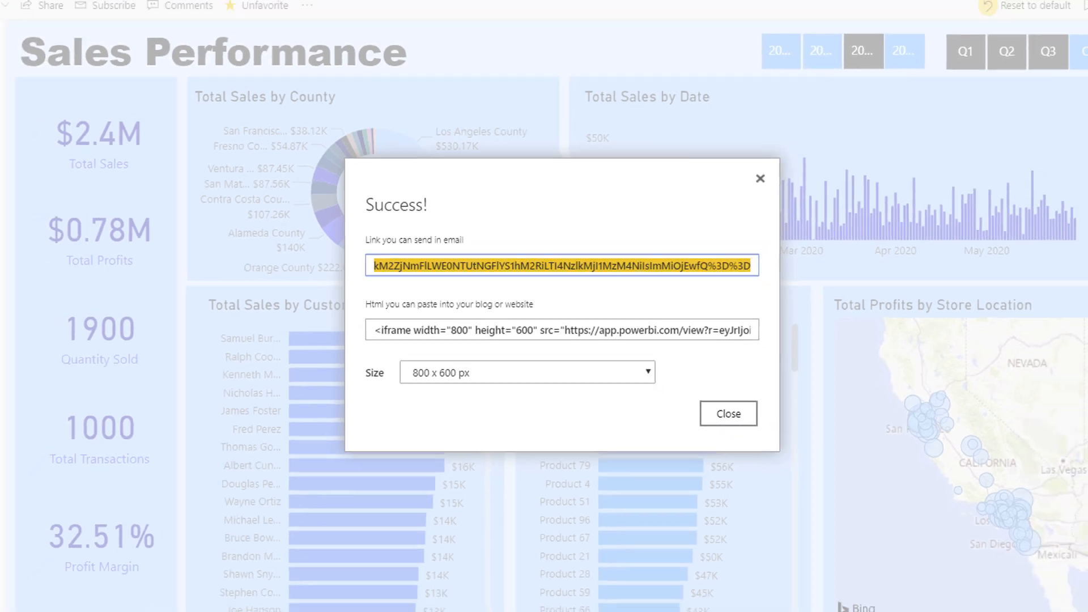
click(347, 17)
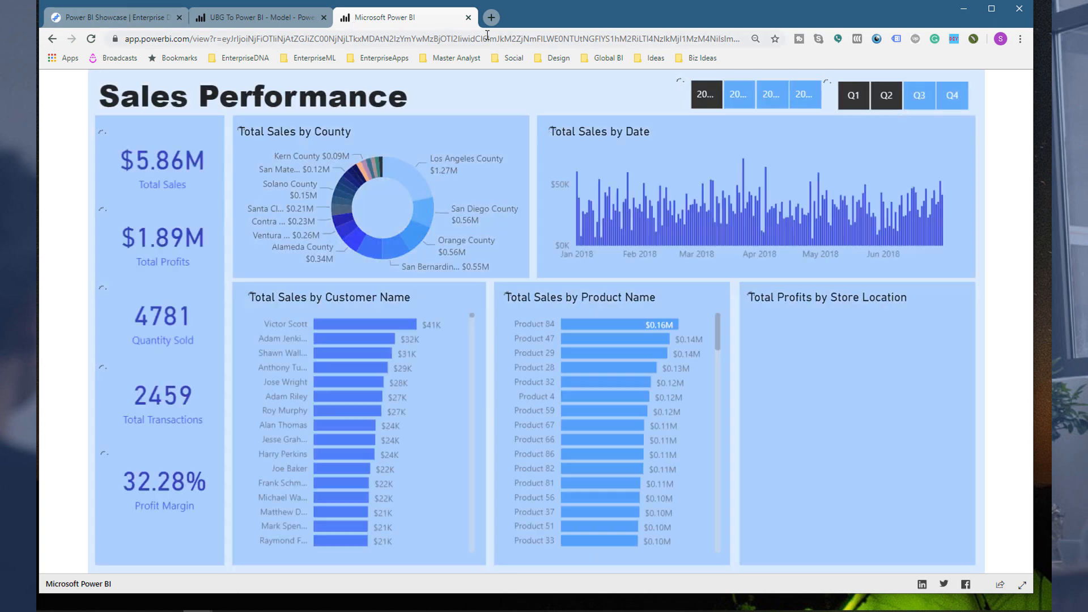
Step: Filter the public Sales Performance report to 2019 using the year slicer
click(737, 95)
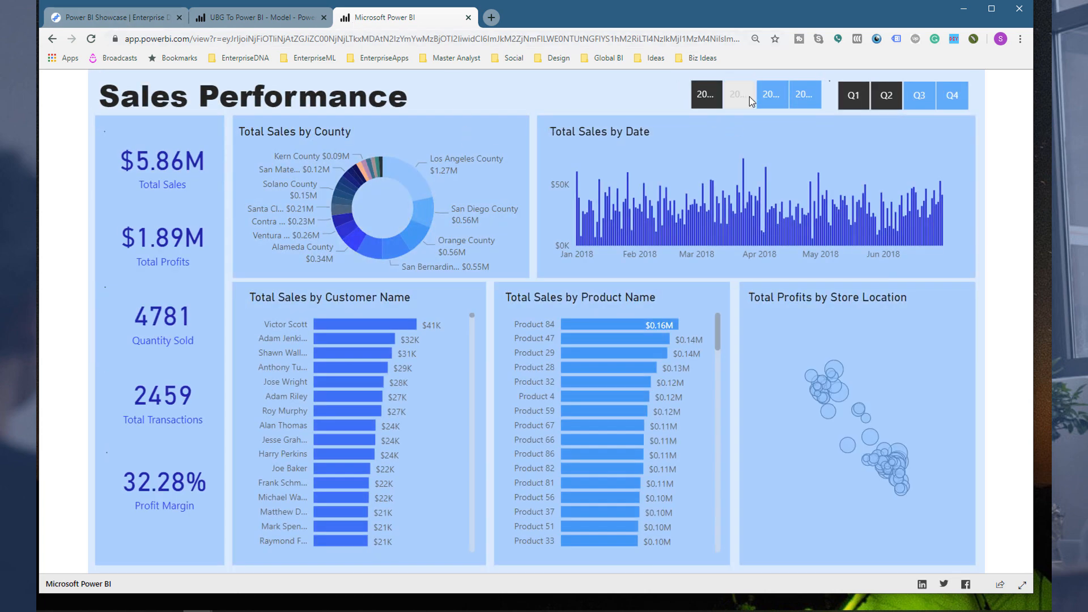
click(738, 95)
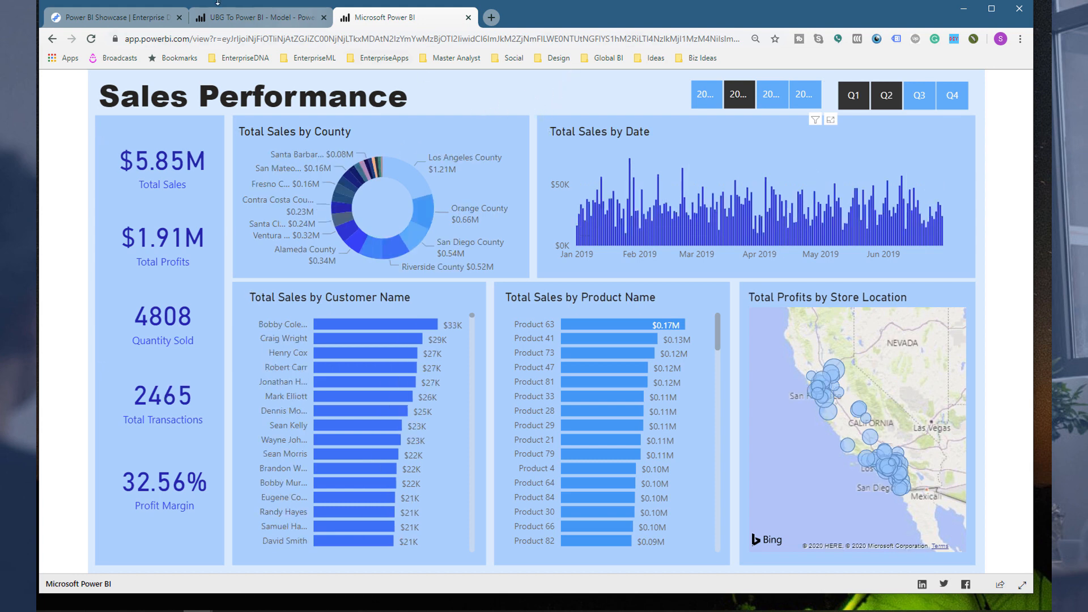
mouse_move(242, 17)
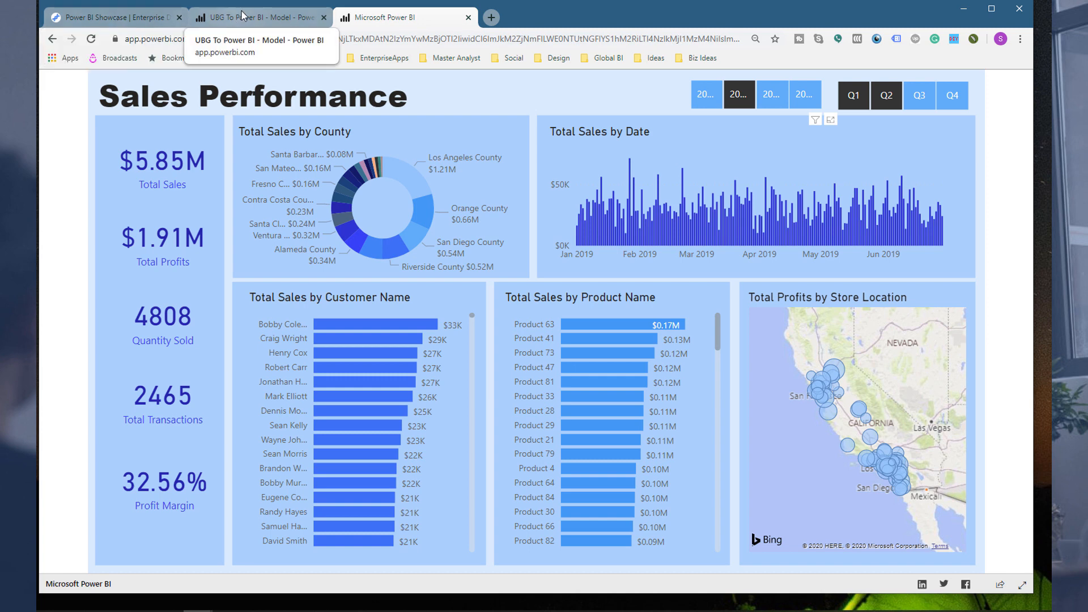
Step: Return to My workspace from the Sales Performance report via the breadcrumb
click(260, 17)
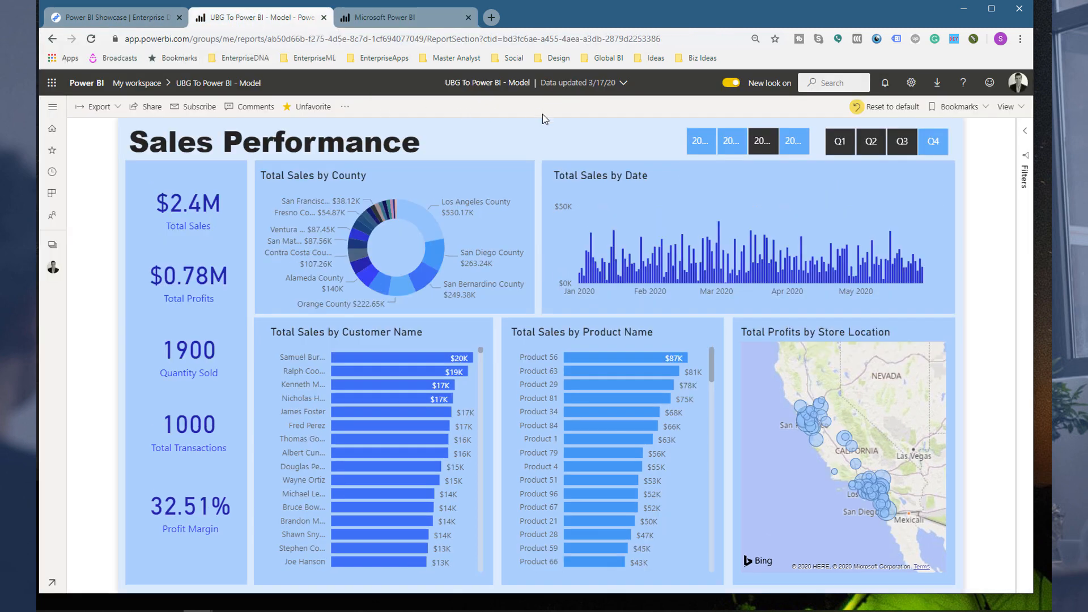
mouse_move(911, 82)
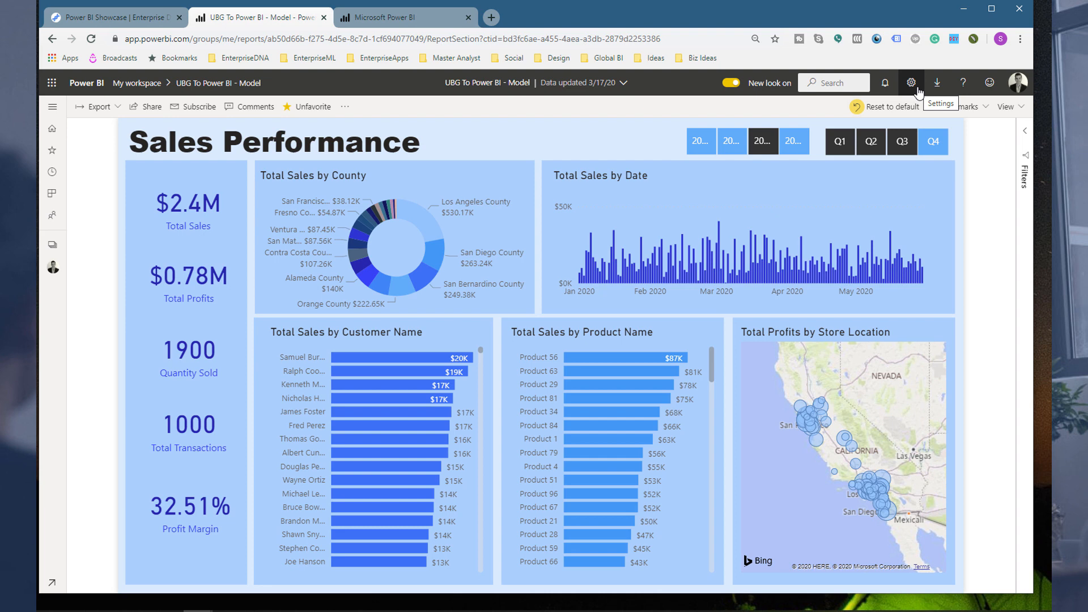
mouse_move(756, 117)
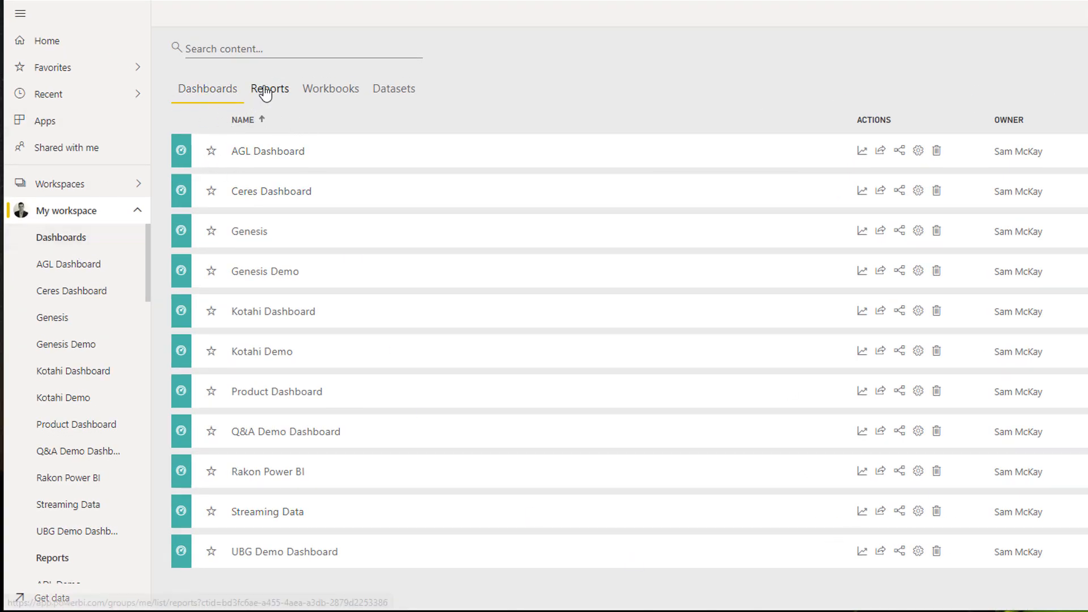
Step: Show the Reports list in My workspace and scroll to UBG To Power BI - Model
click(270, 89)
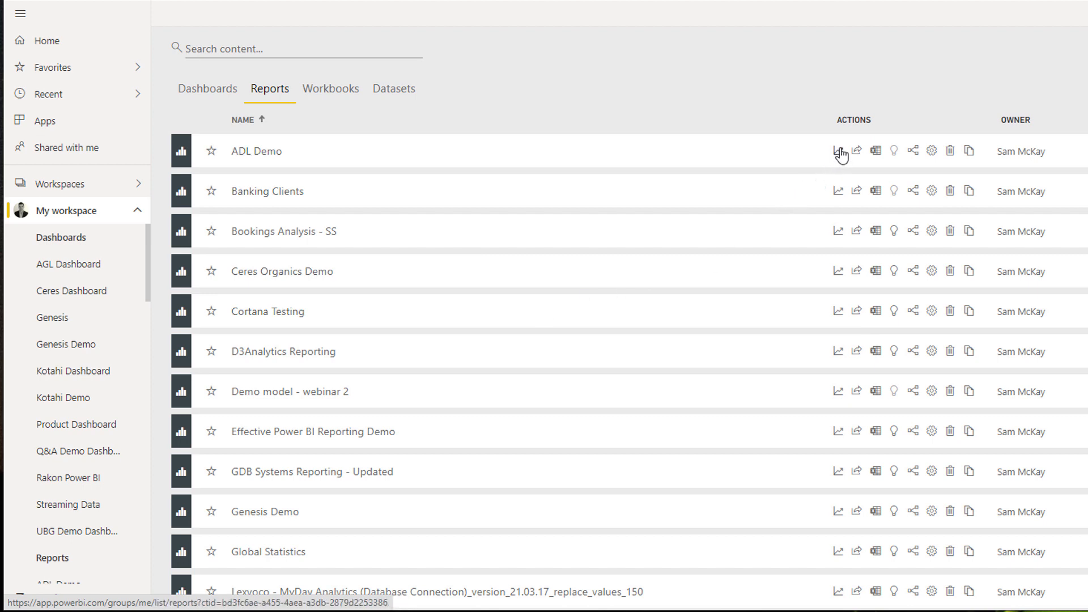
mouse_move(839, 151)
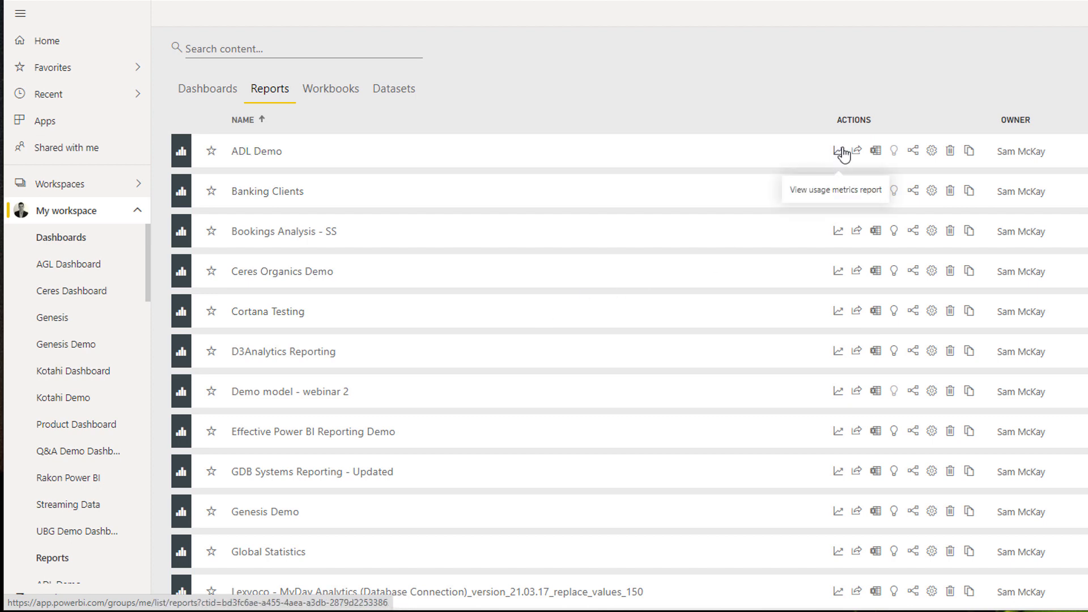
mouse_move(856, 151)
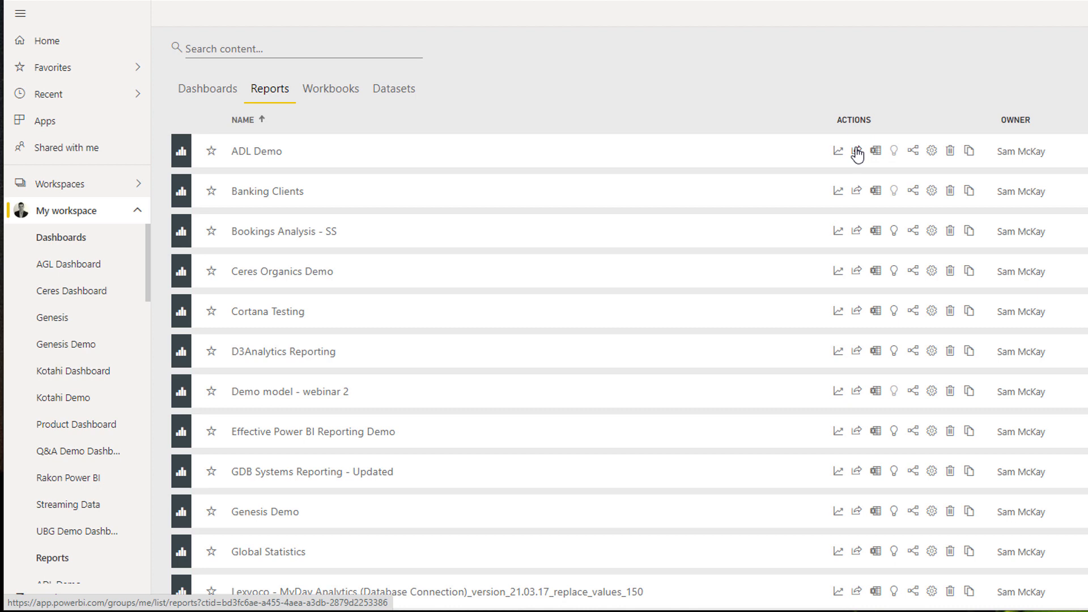
mouse_move(876, 151)
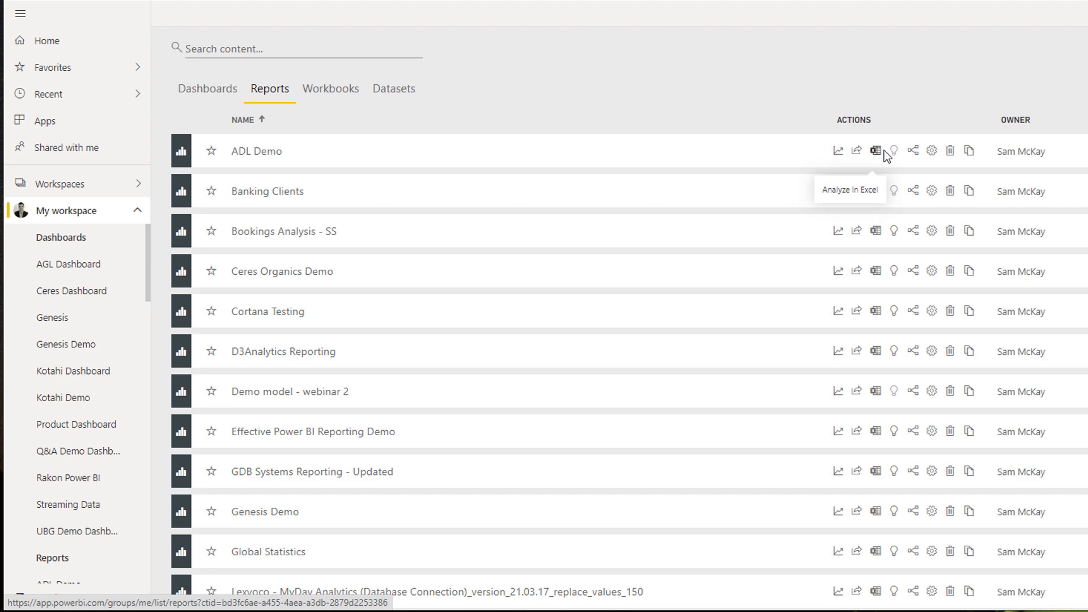
mouse_move(895, 152)
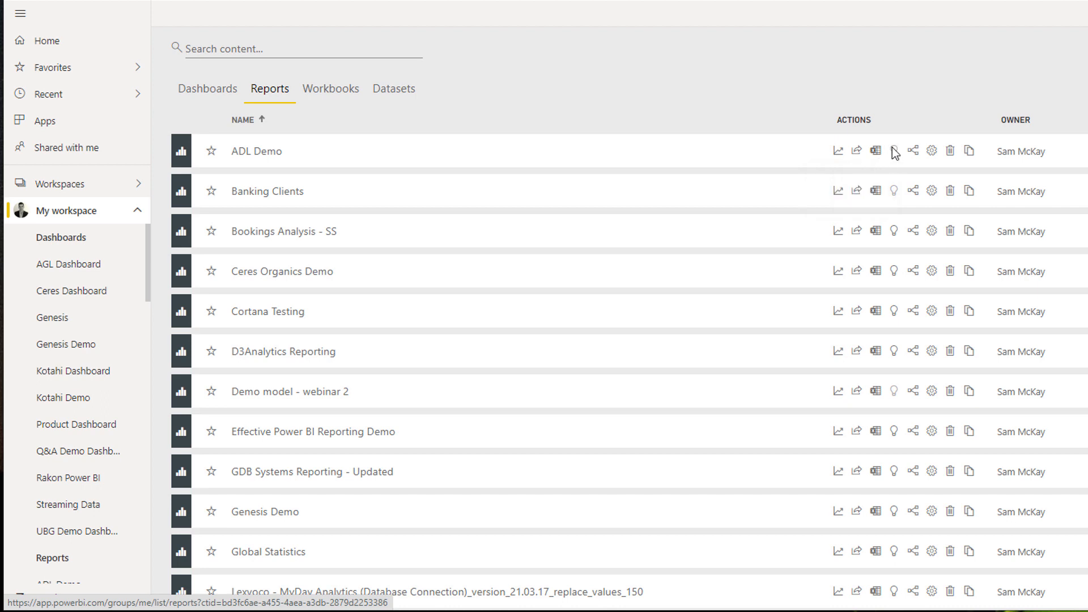
mouse_move(913, 150)
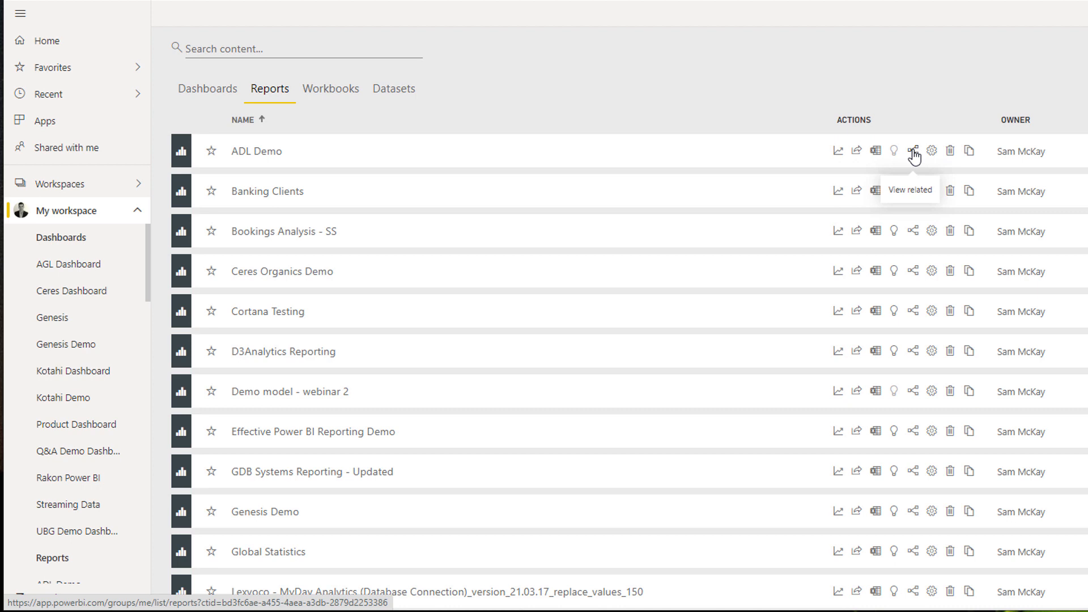
mouse_move(932, 150)
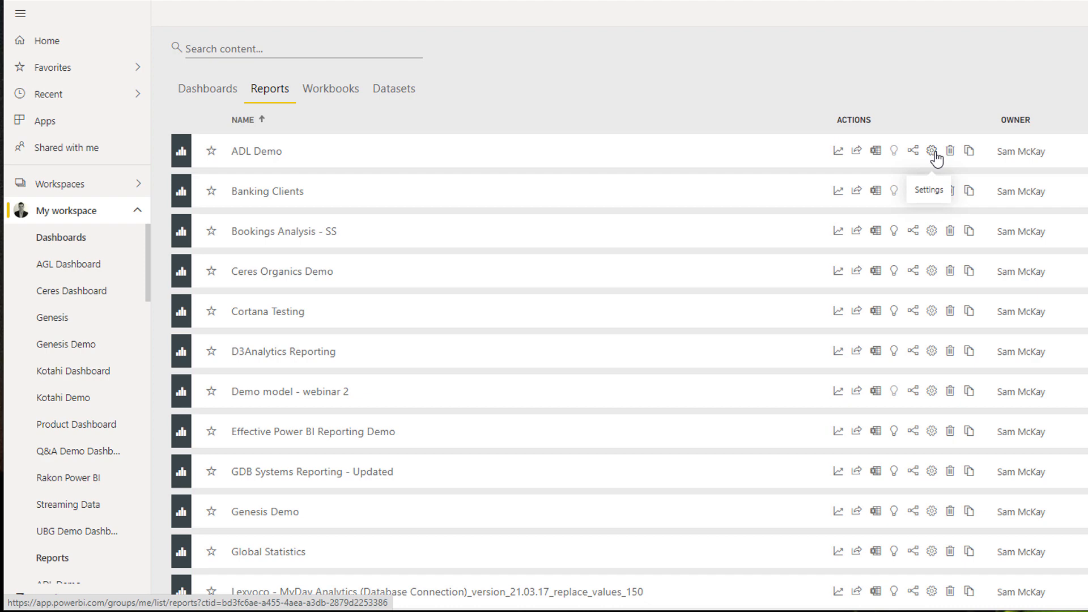
scroll(down, 3)
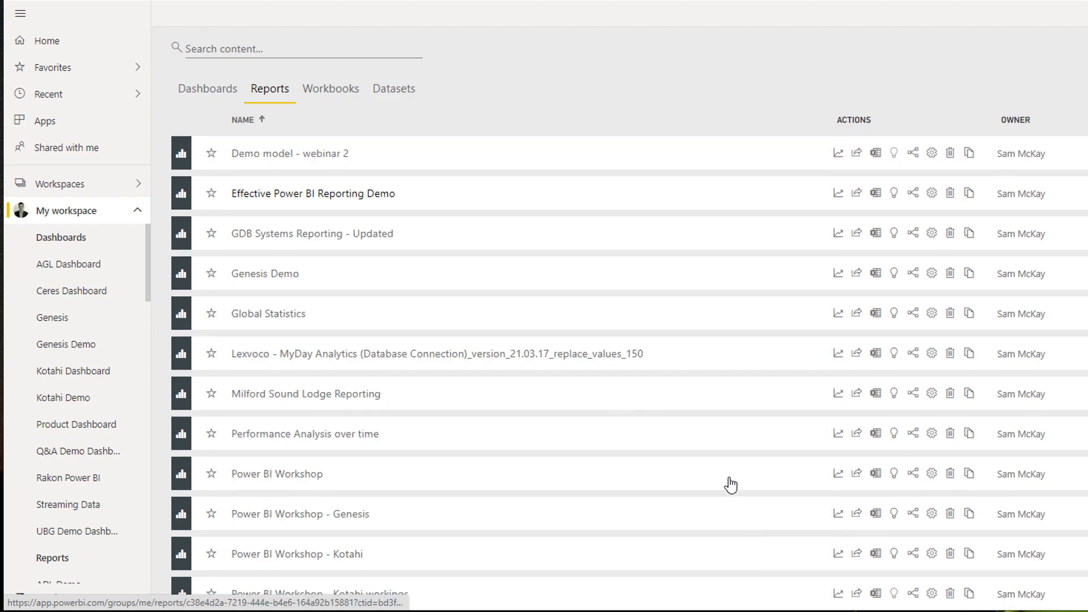
scroll(down, 3)
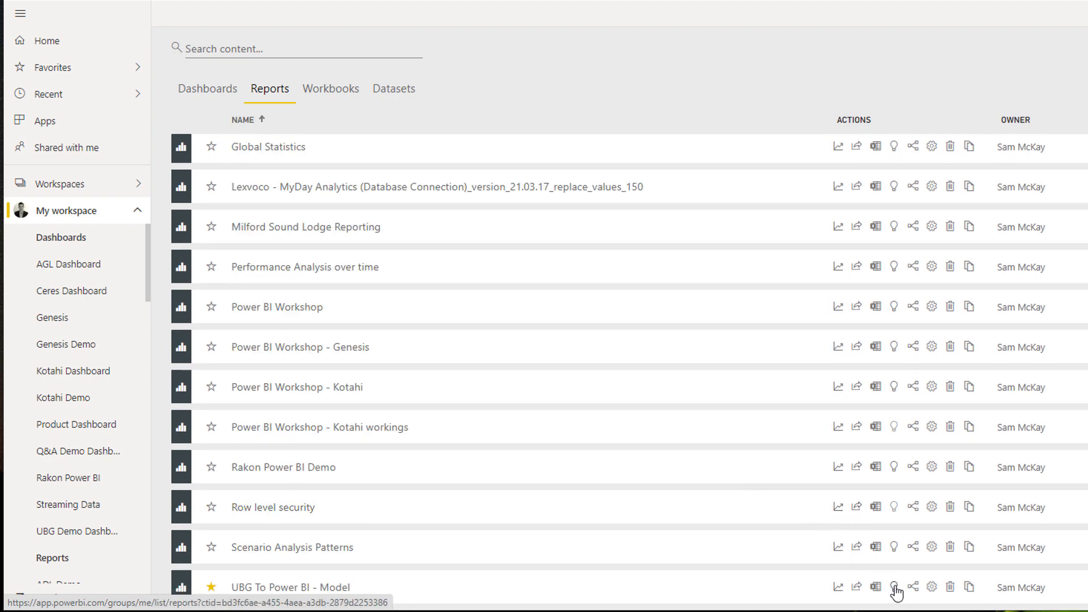
Step: Start Quick Insights for the UBG To Power BI - Model report via its lightbulb icon
click(894, 587)
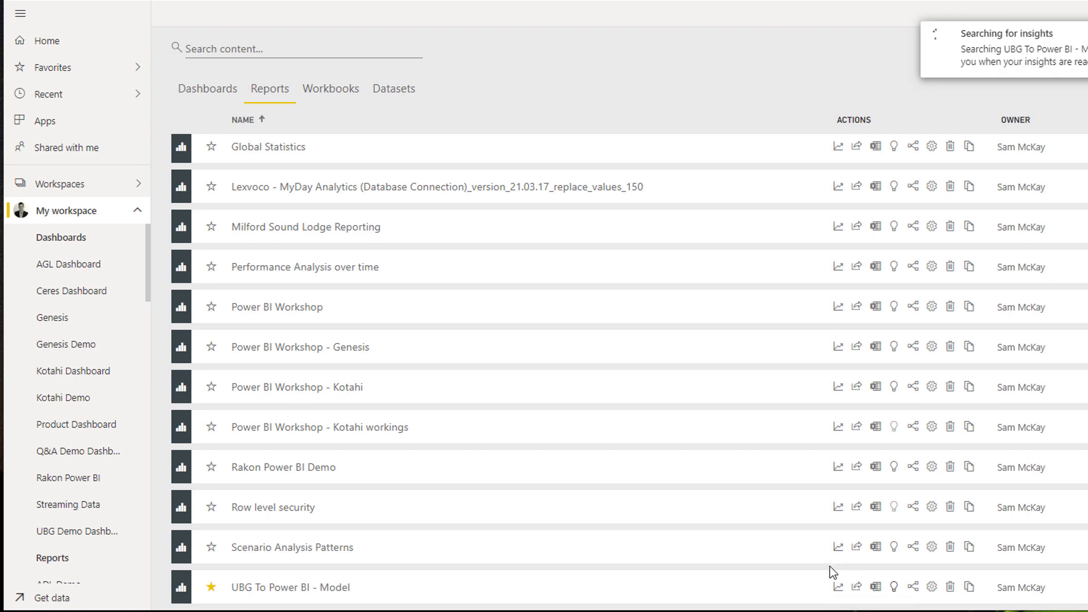
mouse_move(625, 186)
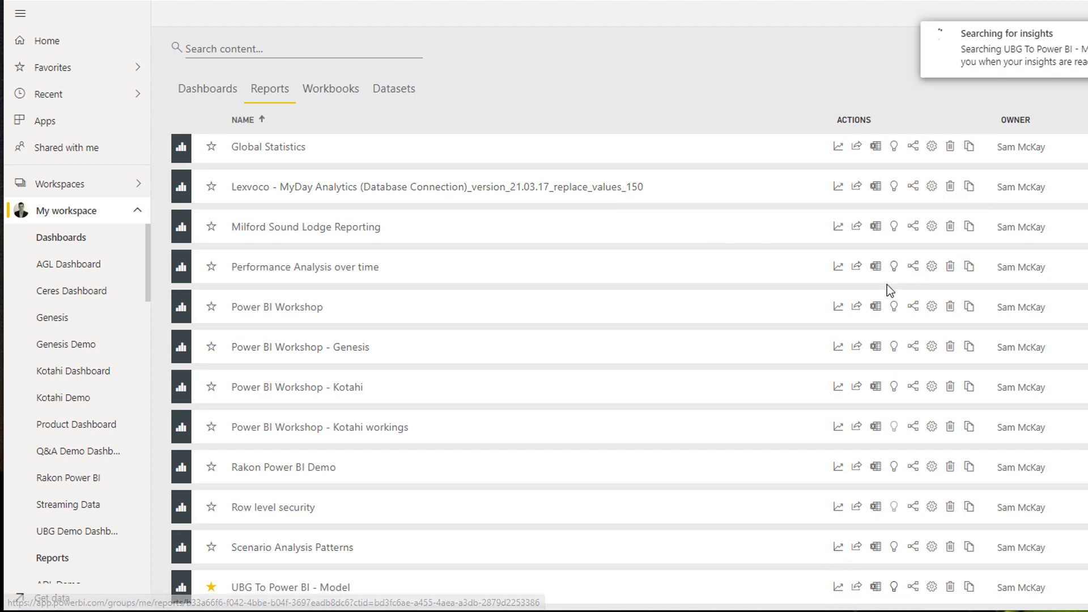
mouse_move(474, 130)
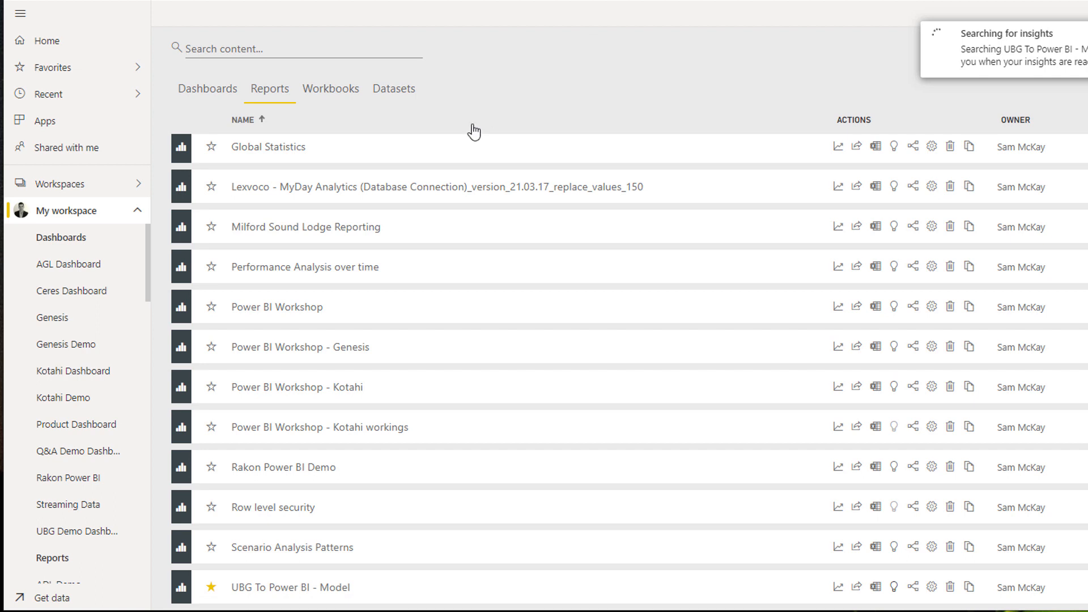
mouse_move(542, 91)
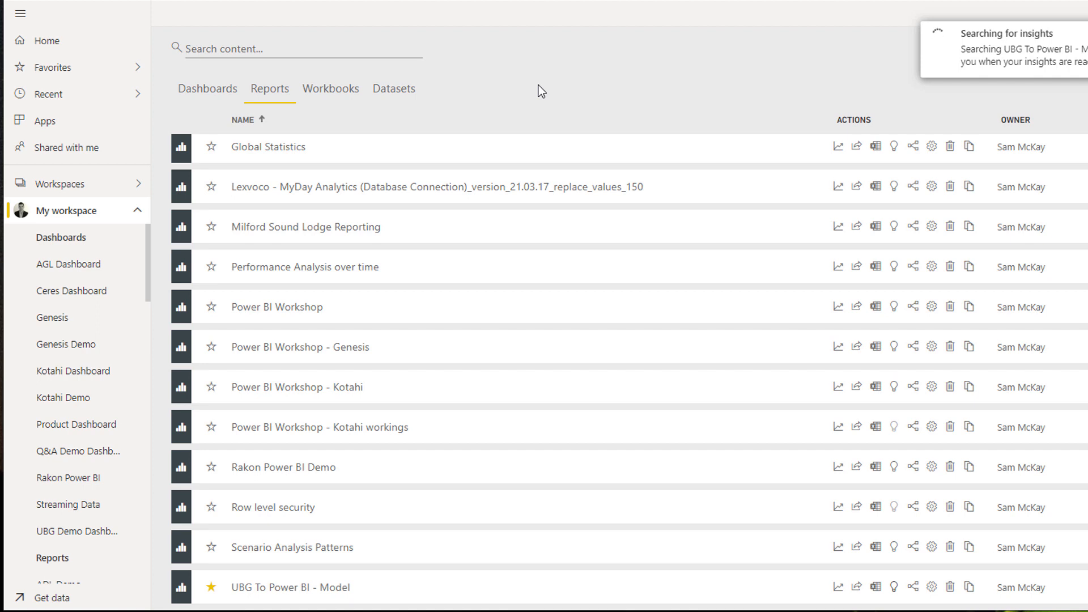
mouse_move(898, 581)
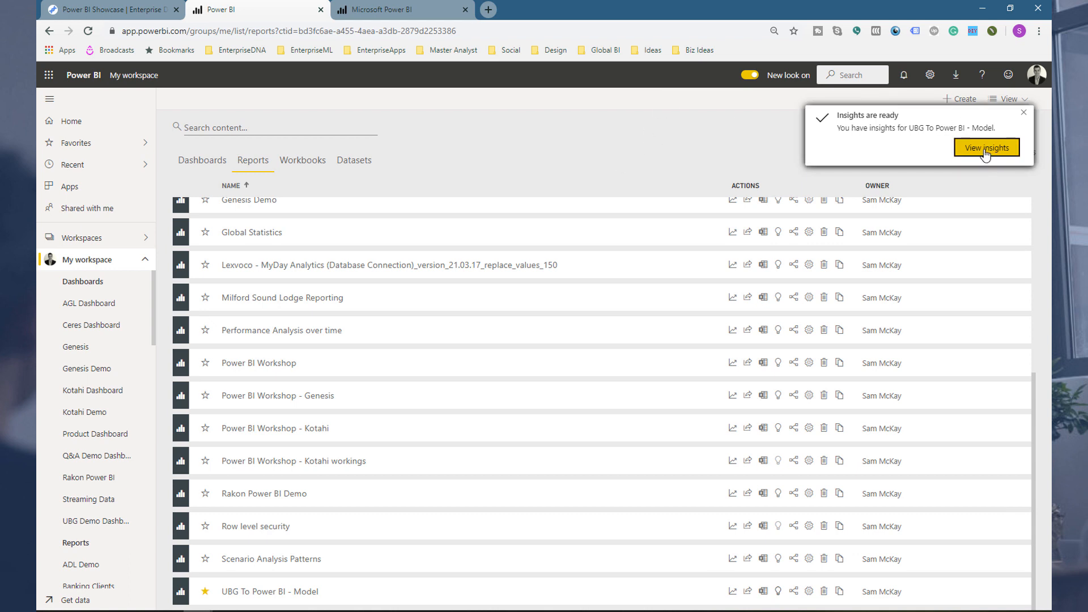
Step: View the insights found for UBG To Power BI - Model and browse its outliers, correlations and clusters
click(985, 148)
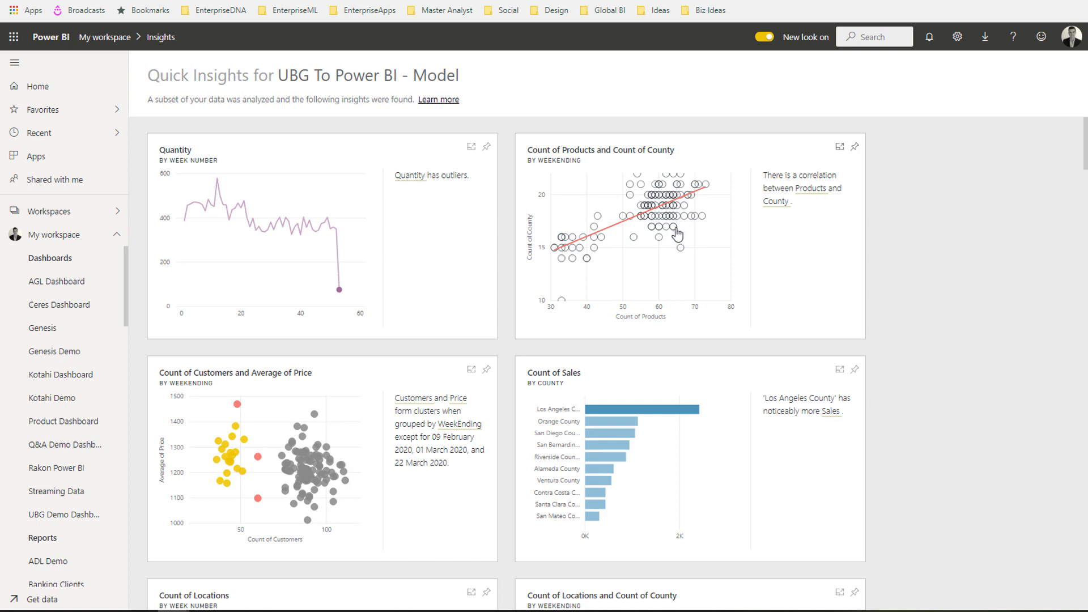
mouse_move(971, 394)
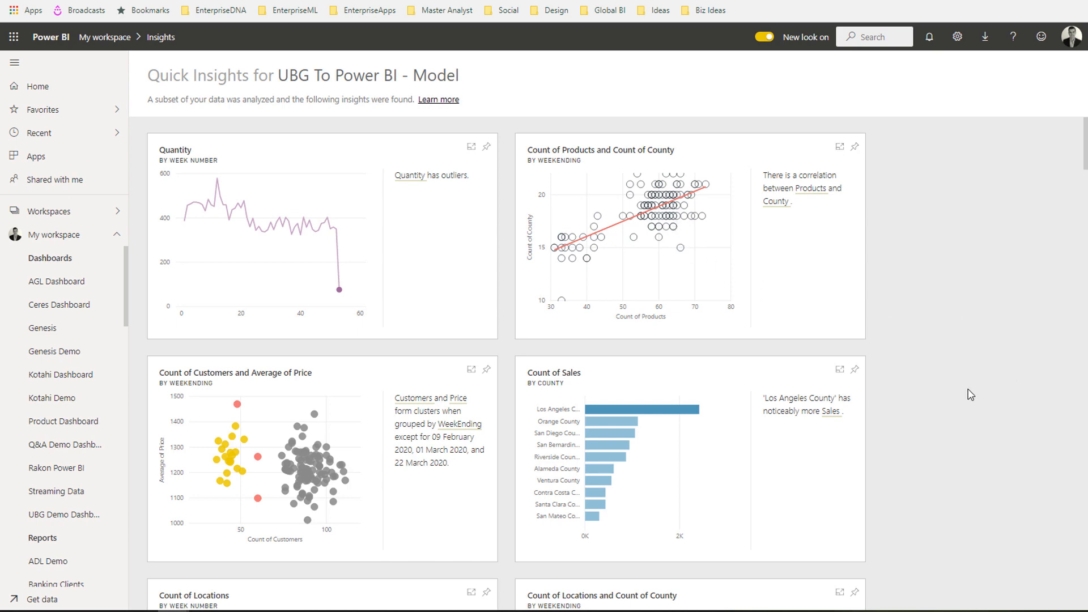
scroll(down, 3)
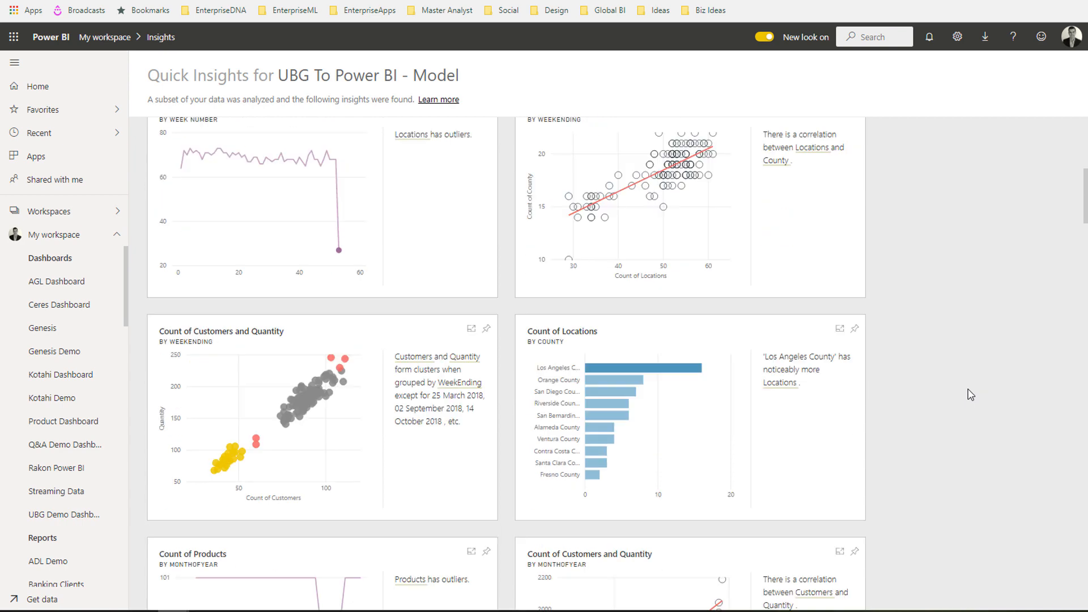
scroll(down, 3)
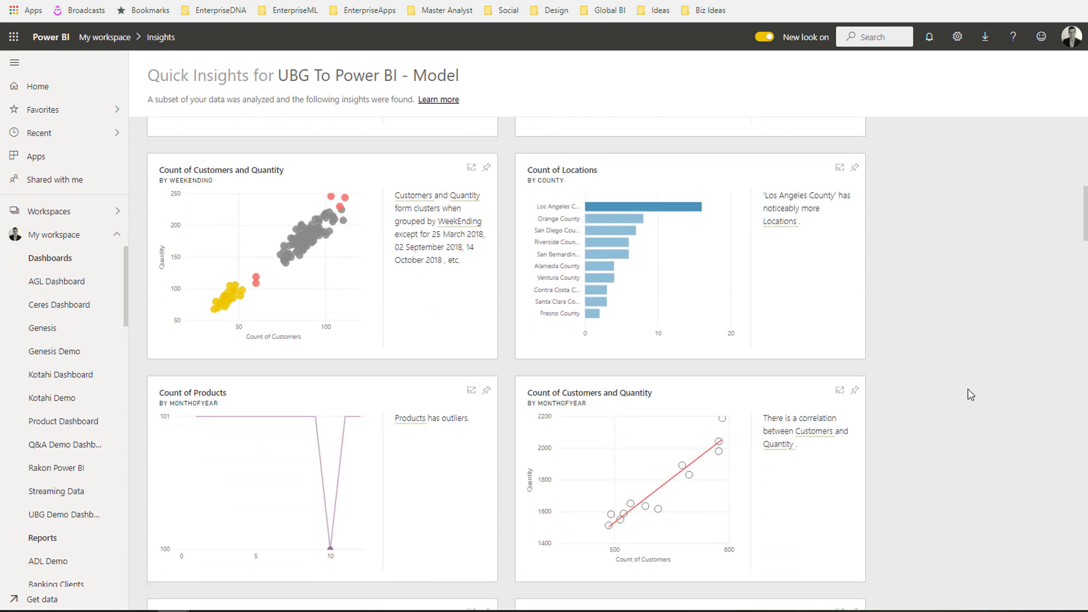
mouse_move(647, 256)
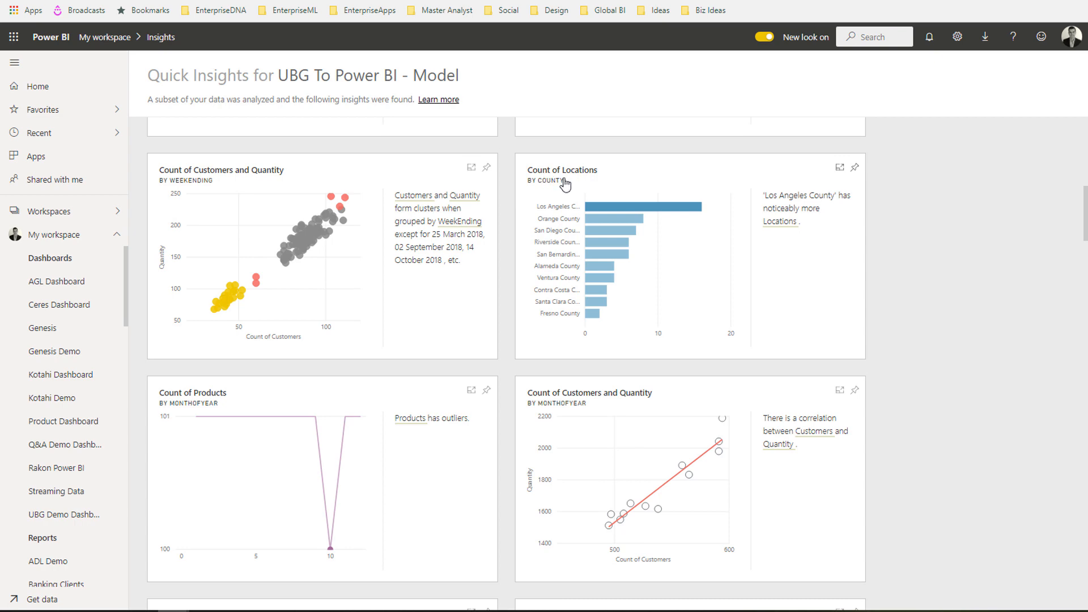
scroll(down, 3)
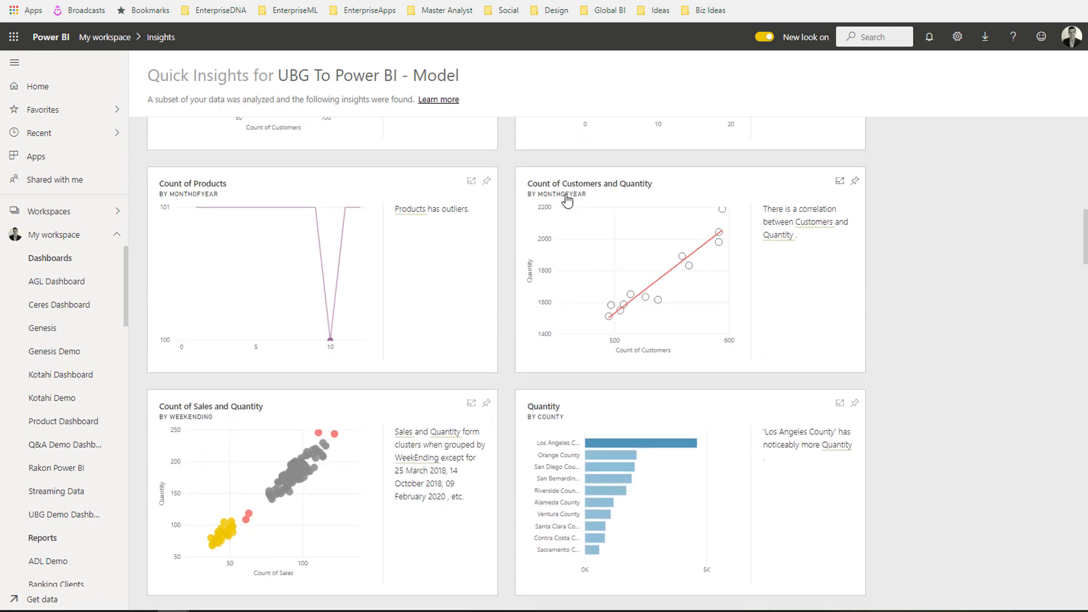
scroll(down, 3)
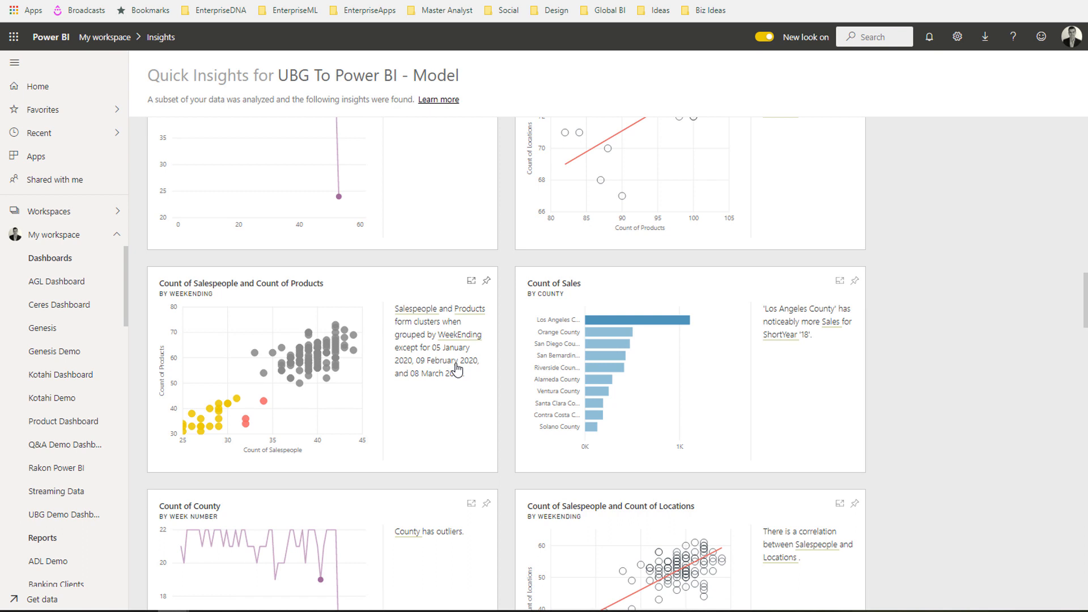
mouse_move(899, 294)
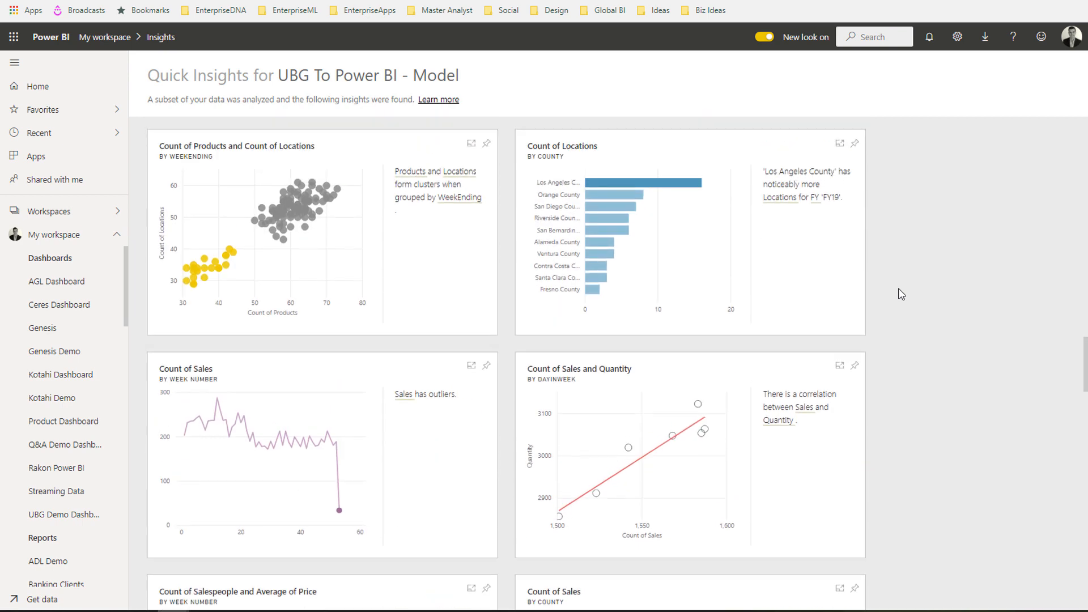
scroll(down, 3)
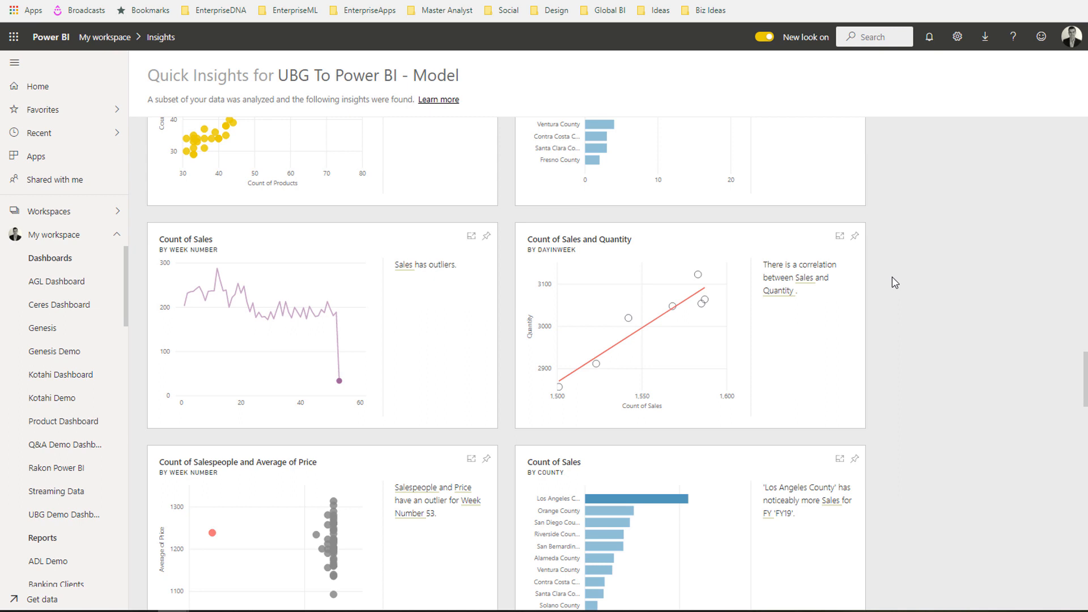
mouse_move(855, 236)
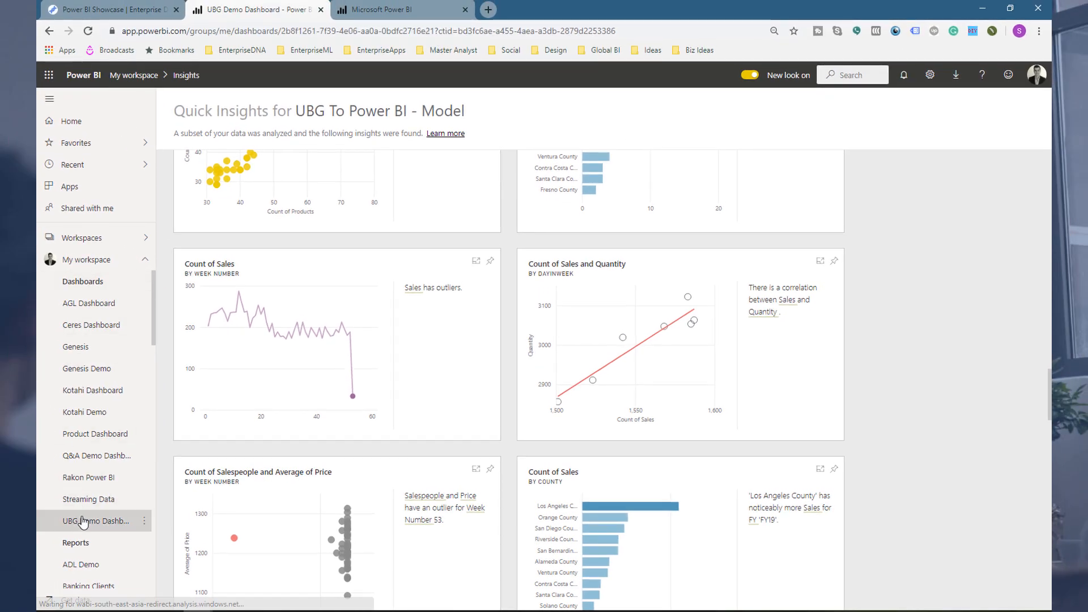
Step: Open UBG Demo Dashboard from the Dashboards list in the navigation pane
click(96, 520)
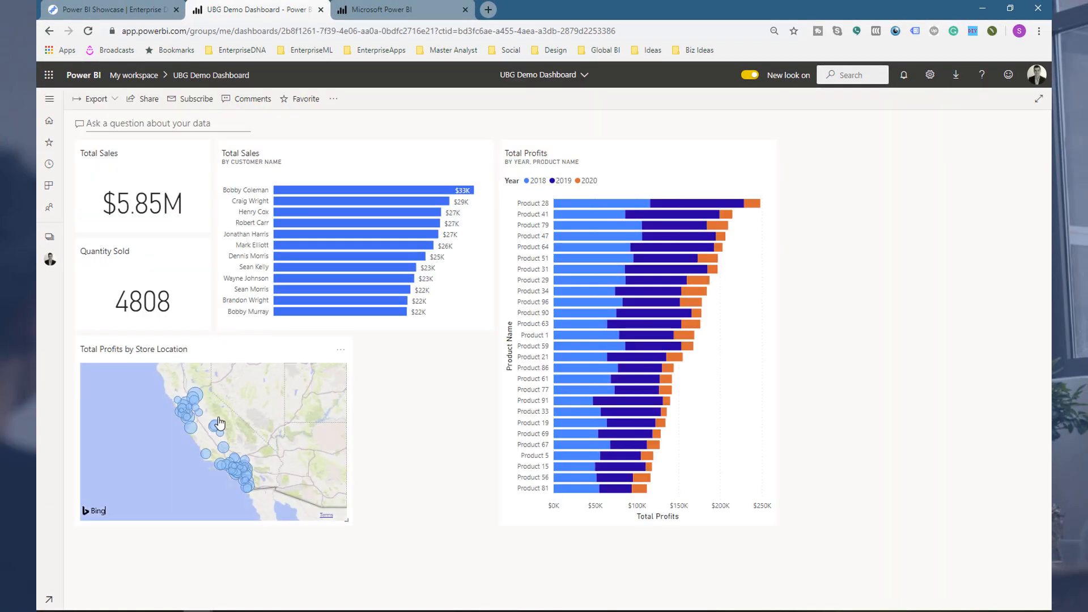